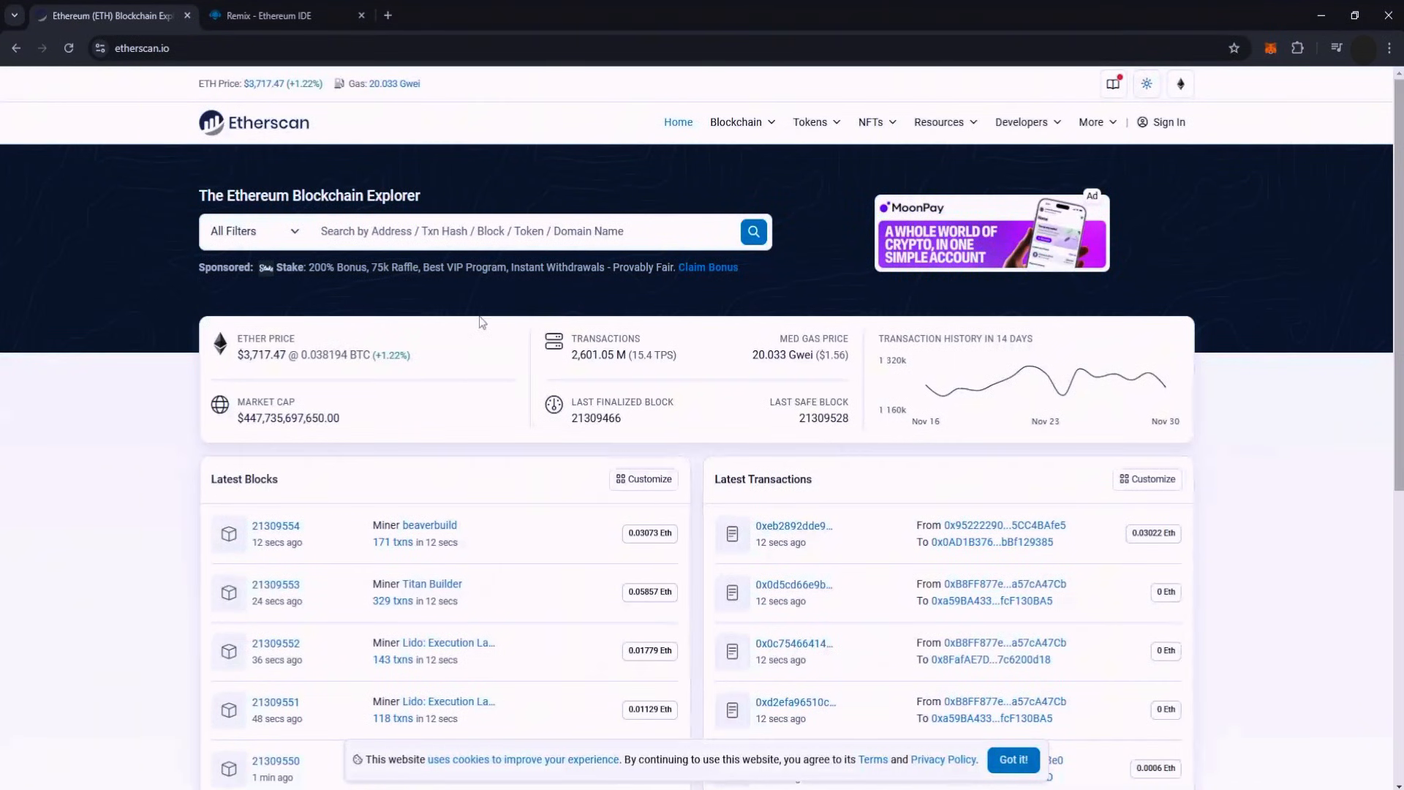
mouse_move(503, 319)
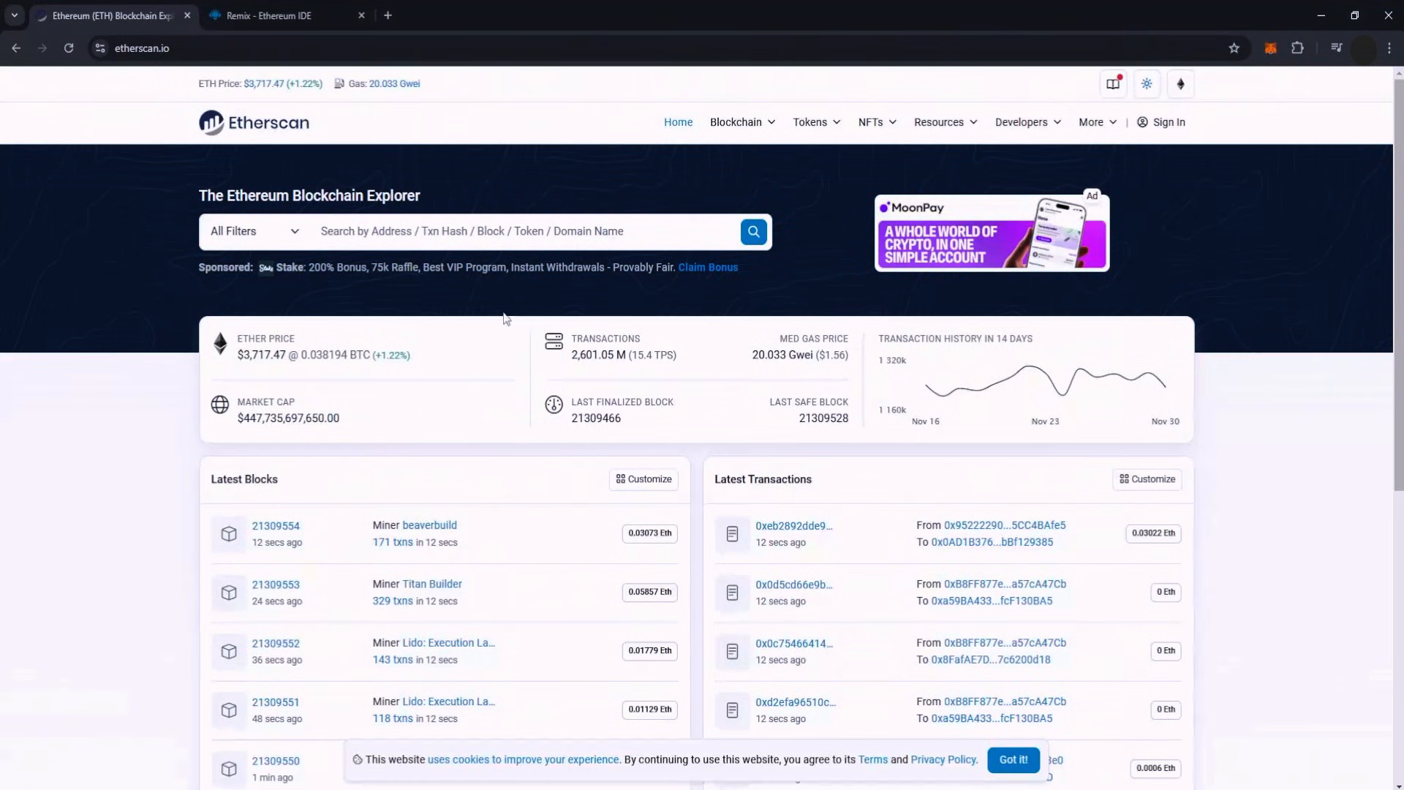
mouse_move(429, 317)
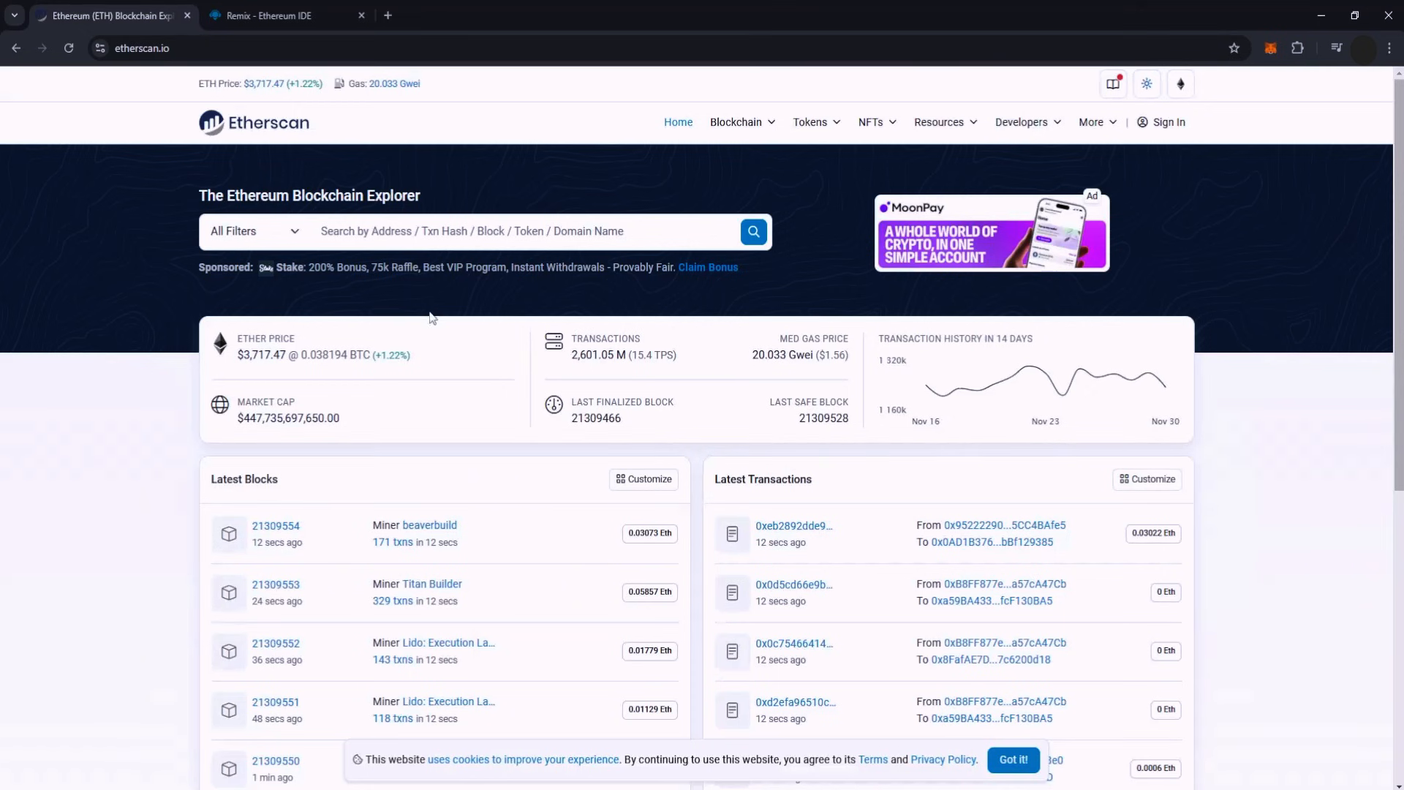
mouse_move(174, 302)
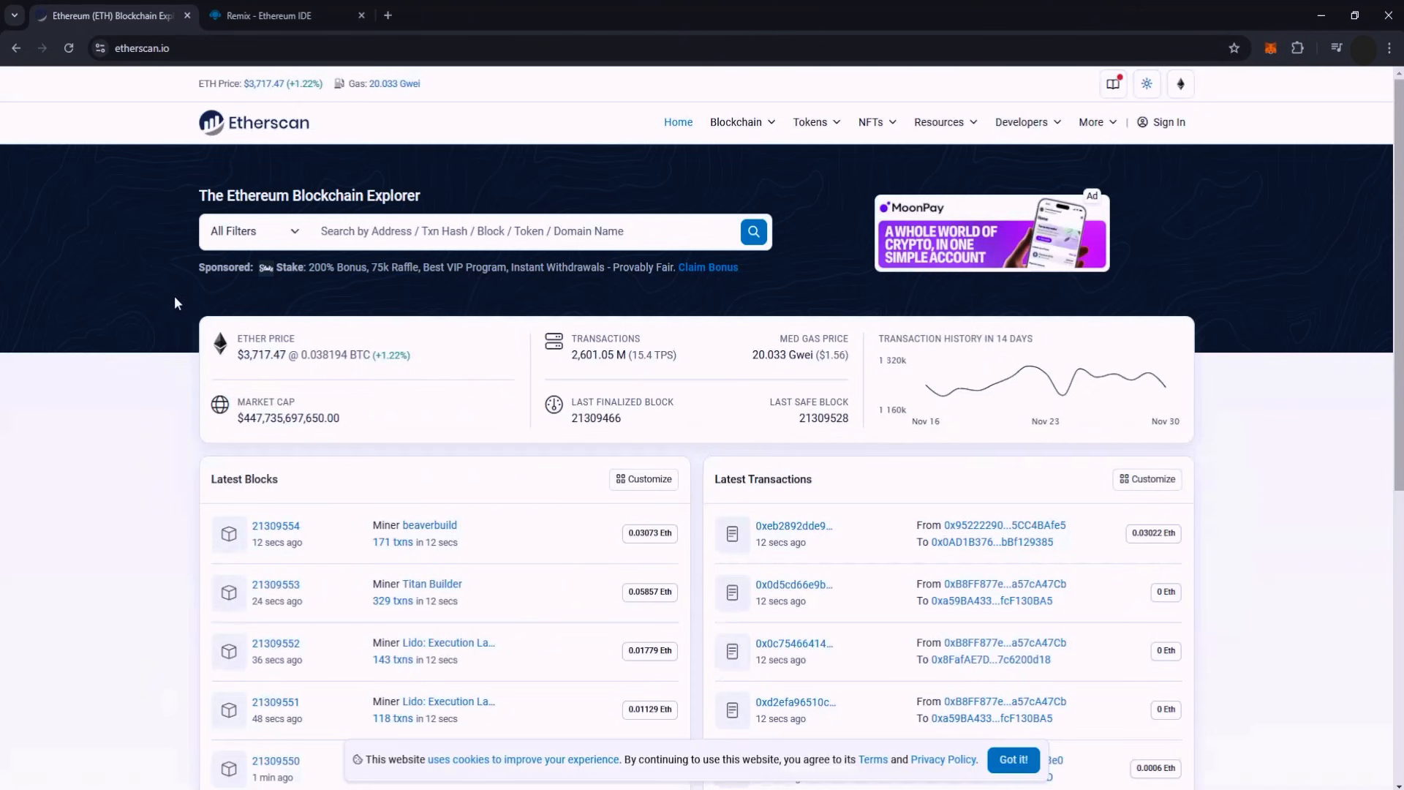
mouse_move(460, 307)
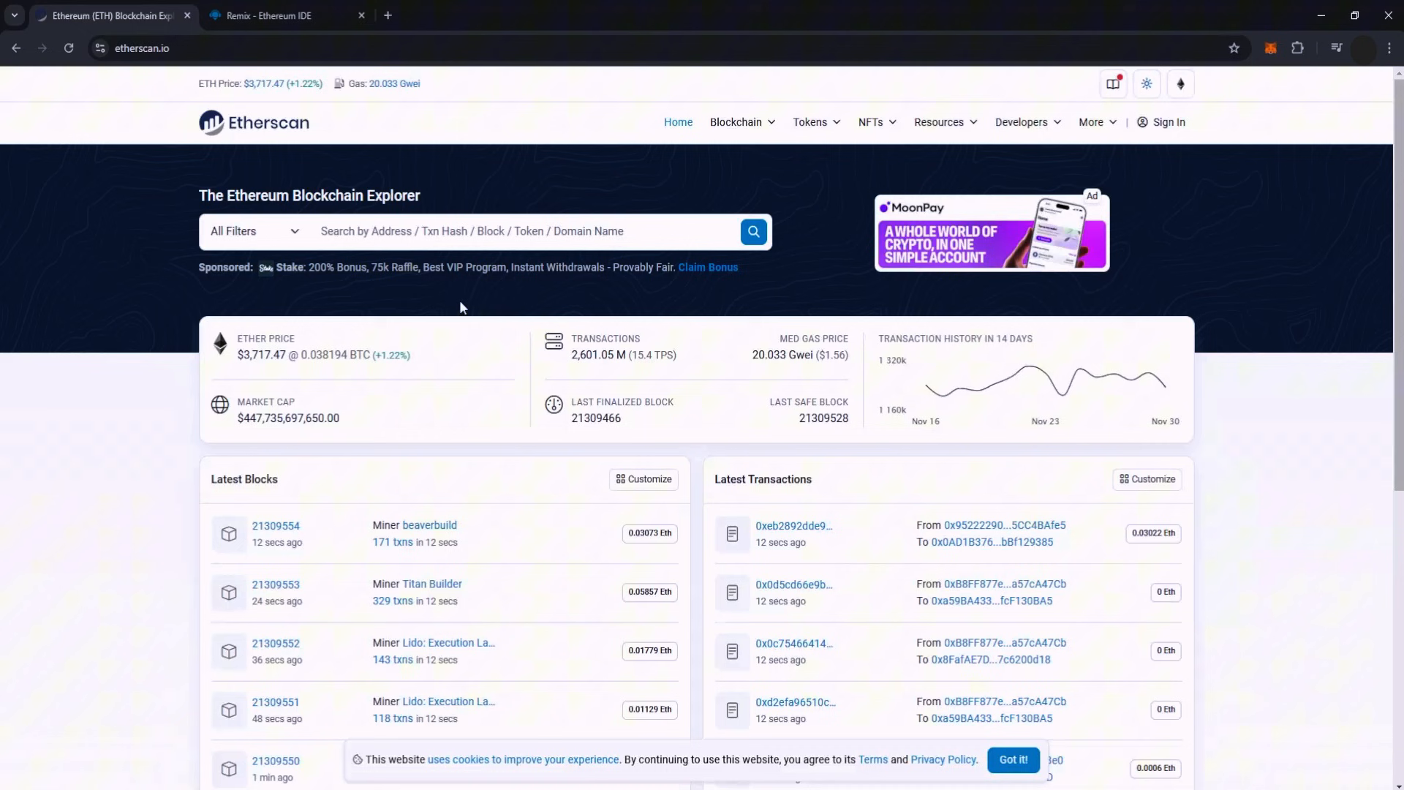
mouse_move(781, 373)
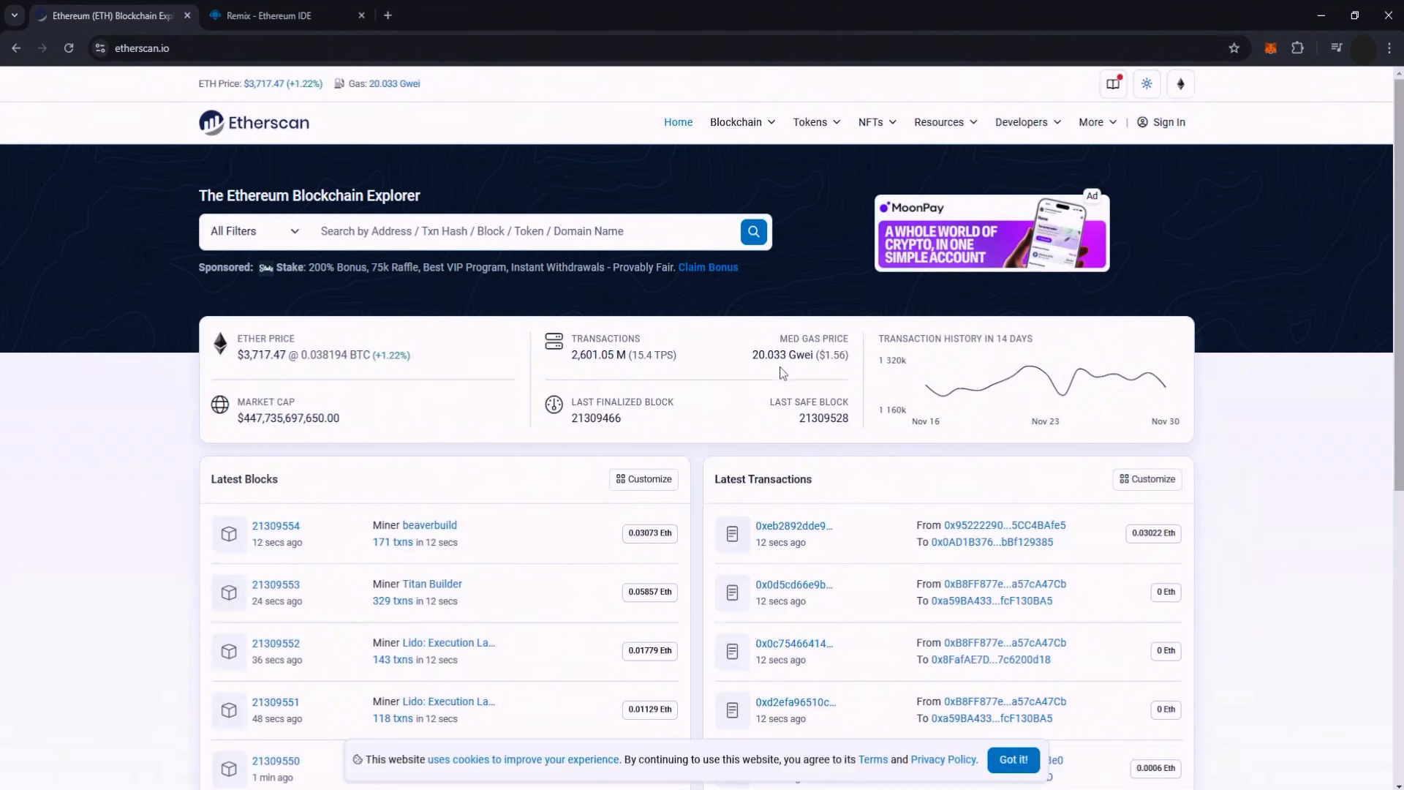
mouse_move(779, 308)
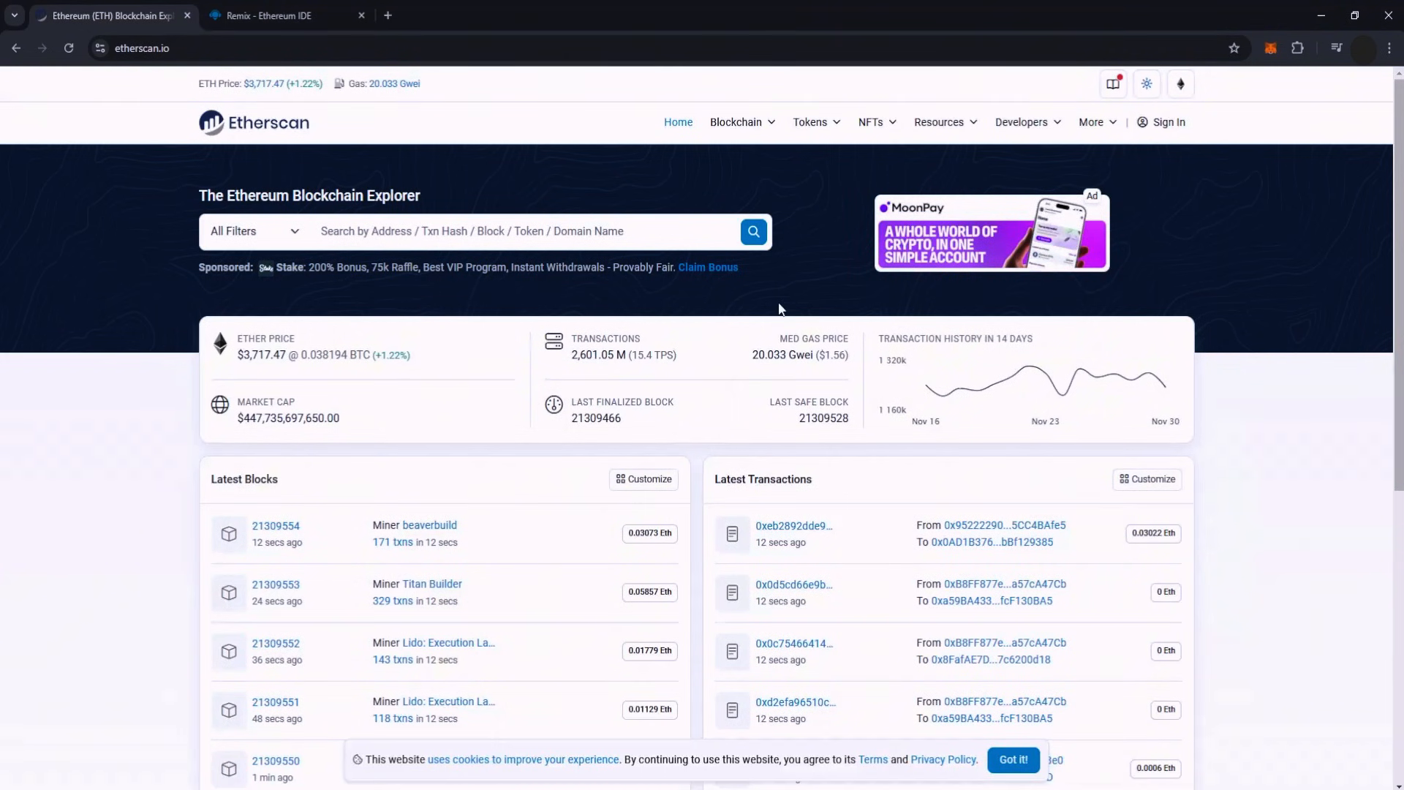
Check the MetaMask wallet balances, then return to the Remix IDE page
click(1269, 47)
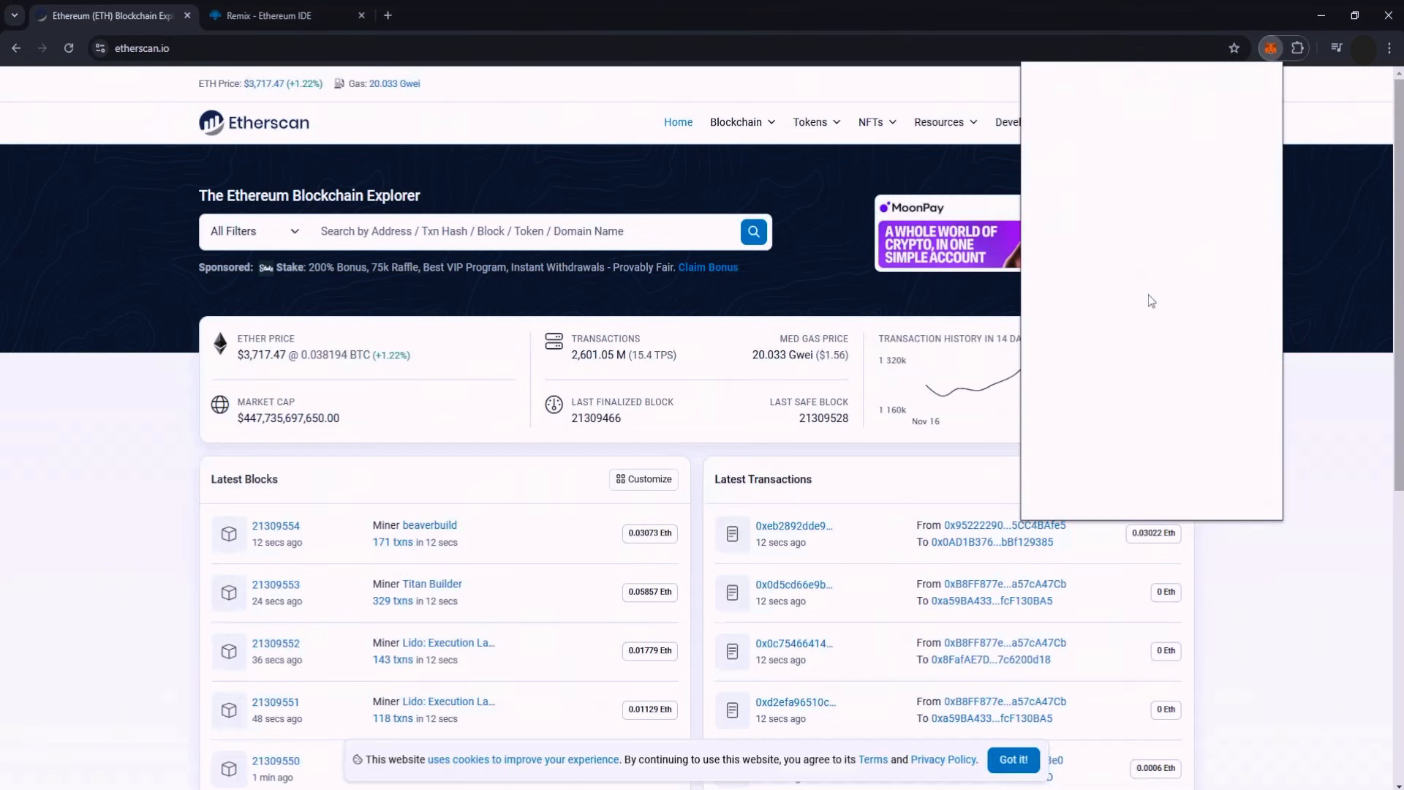
click(1270, 46)
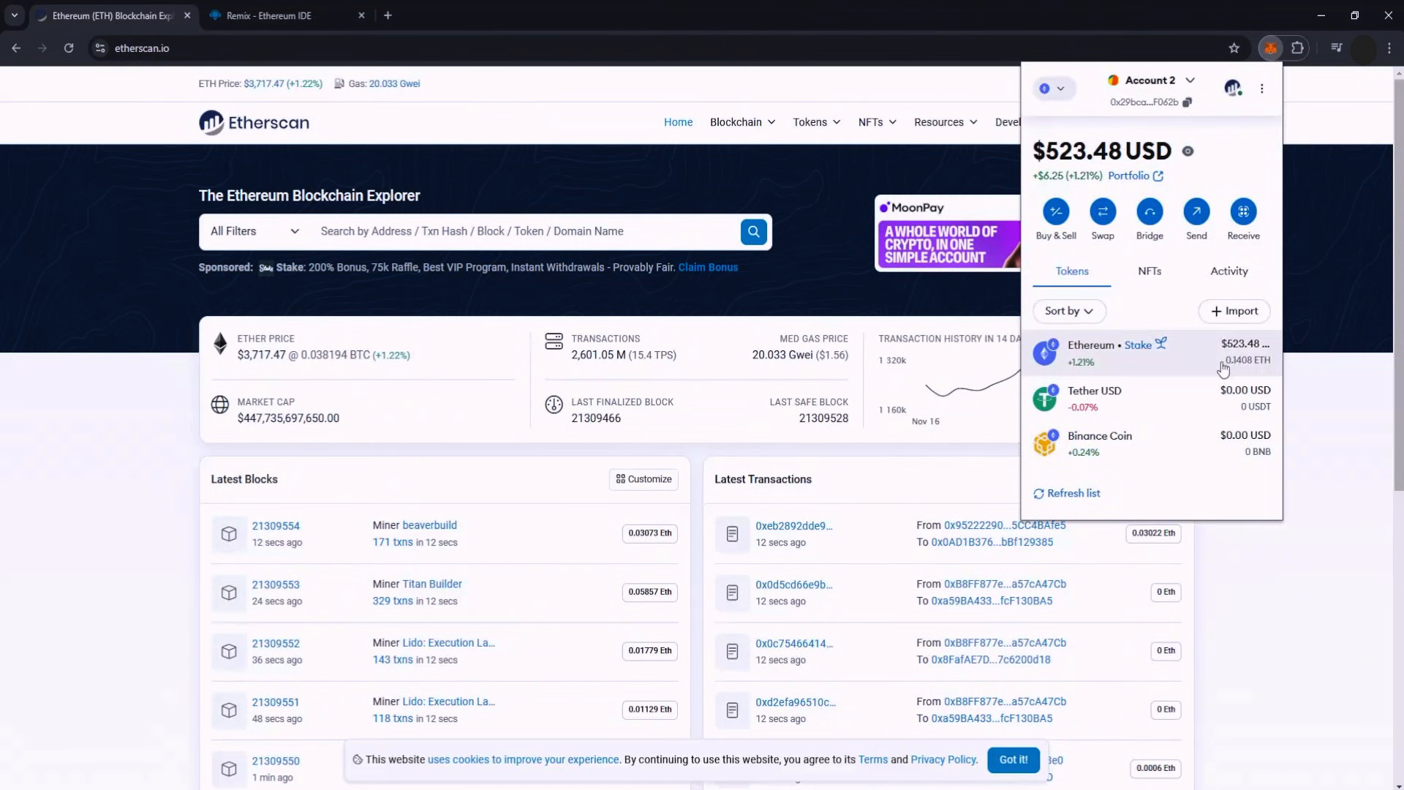
mouse_move(1236, 445)
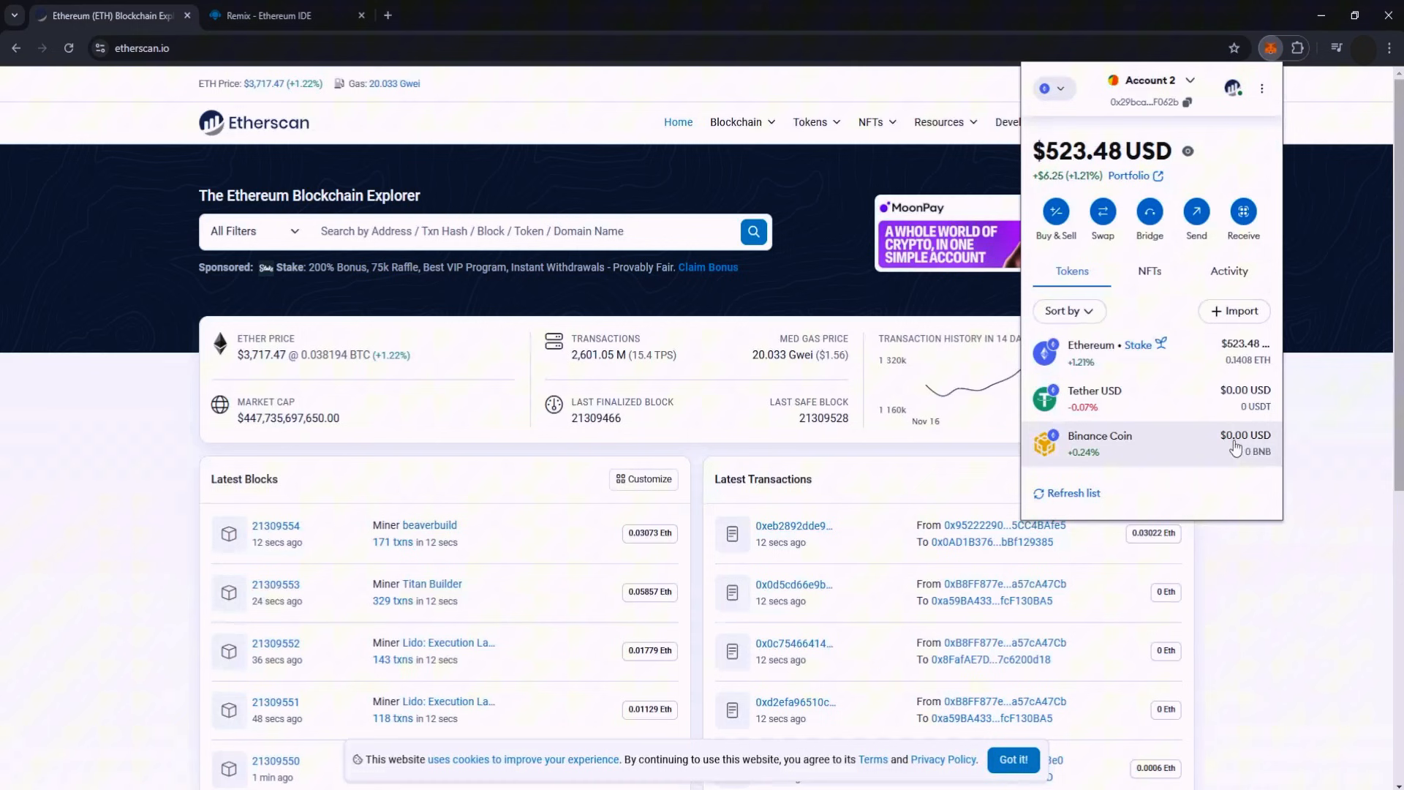
mouse_move(1242, 370)
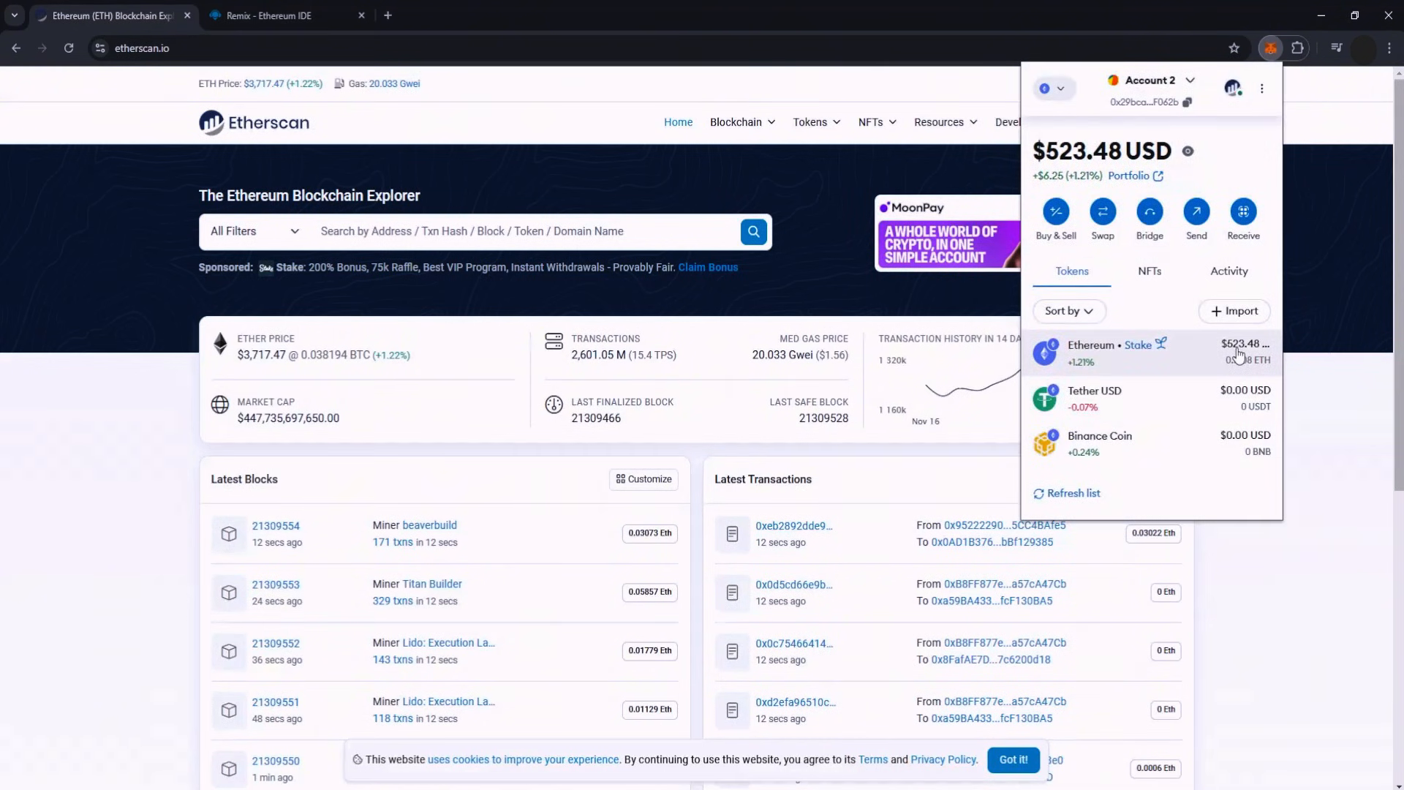
click(386, 157)
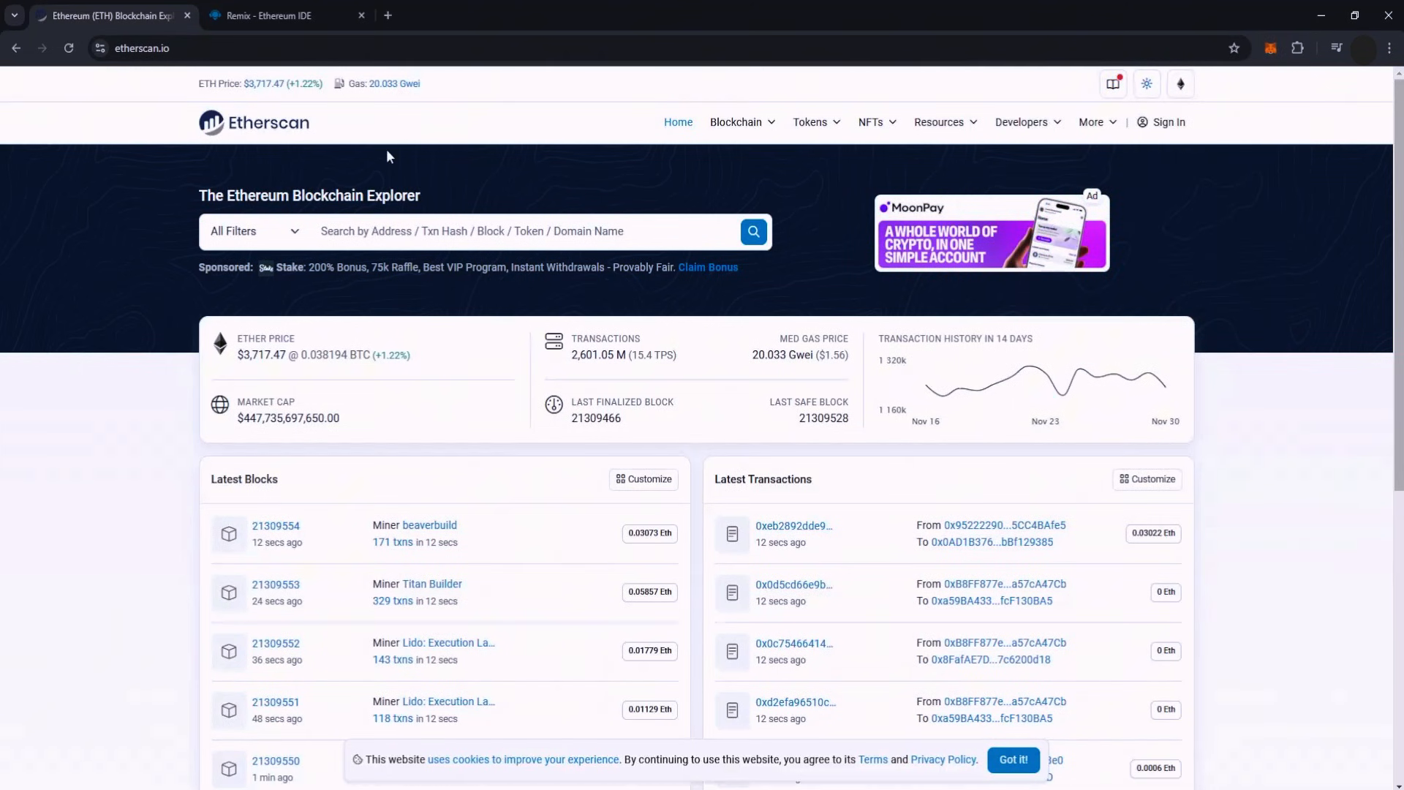
click(287, 14)
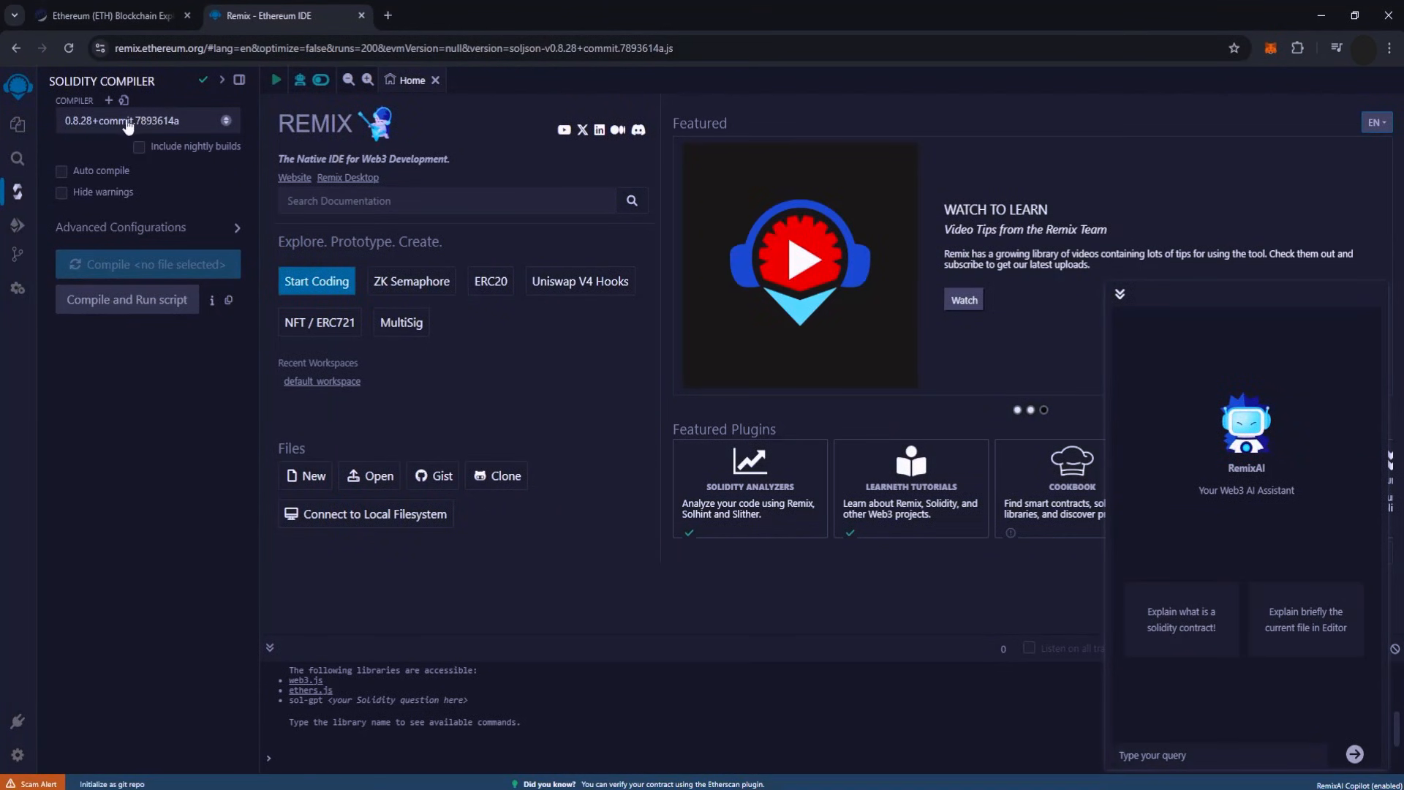
Create USDT.SOL in the default workspace and paste the ~1655-line contract code into it
click(18, 123)
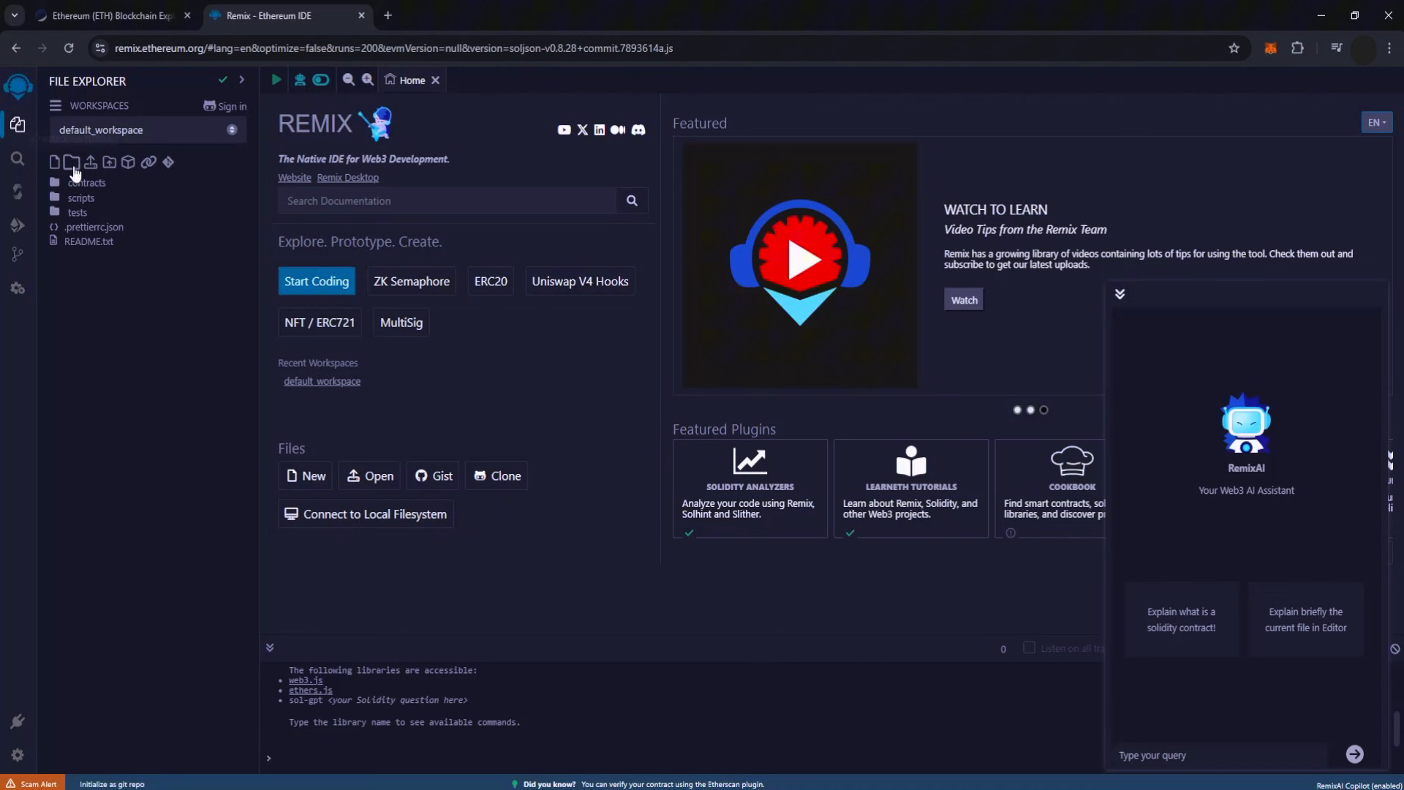
click(54, 162)
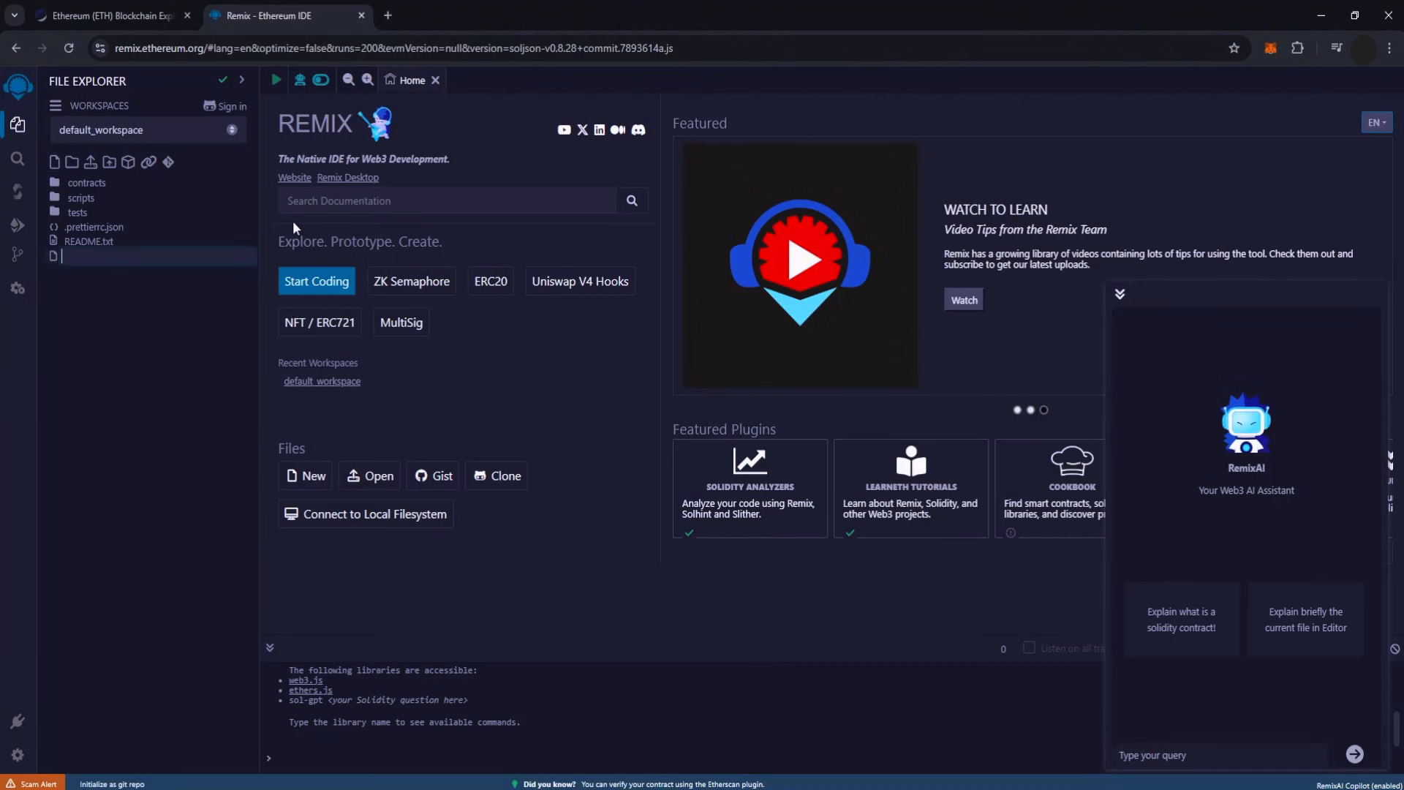
text(USDT.SOL)
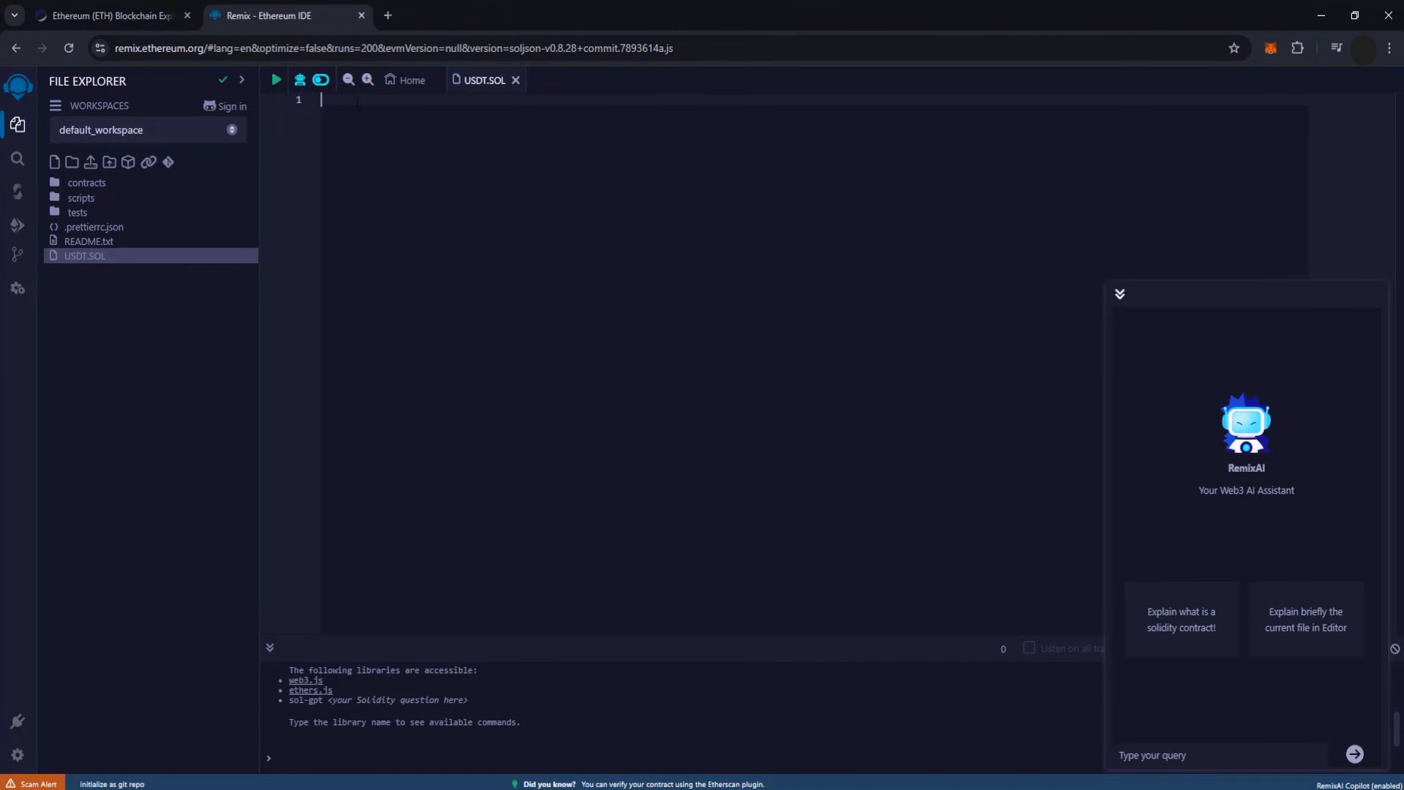
key(ctrl+v)
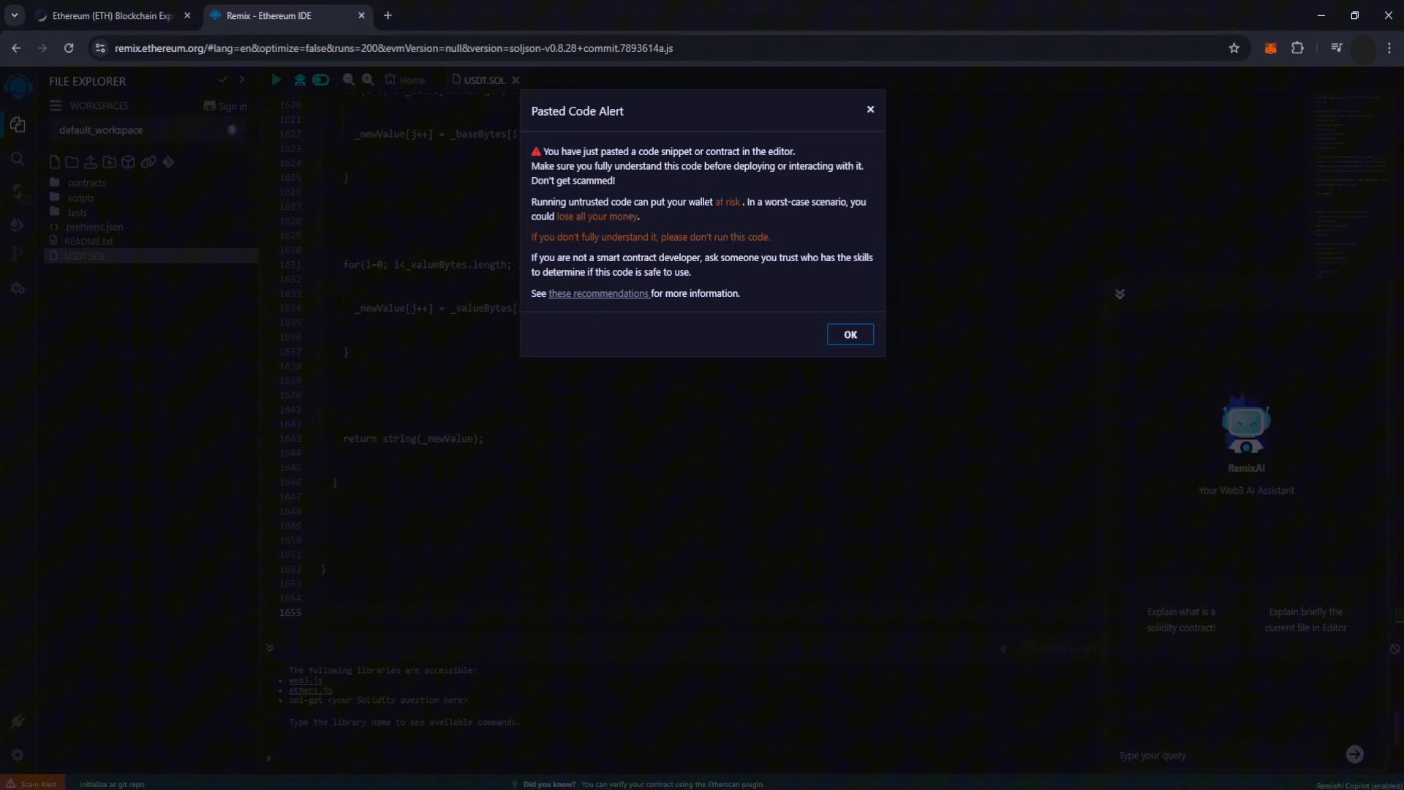
click(849, 333)
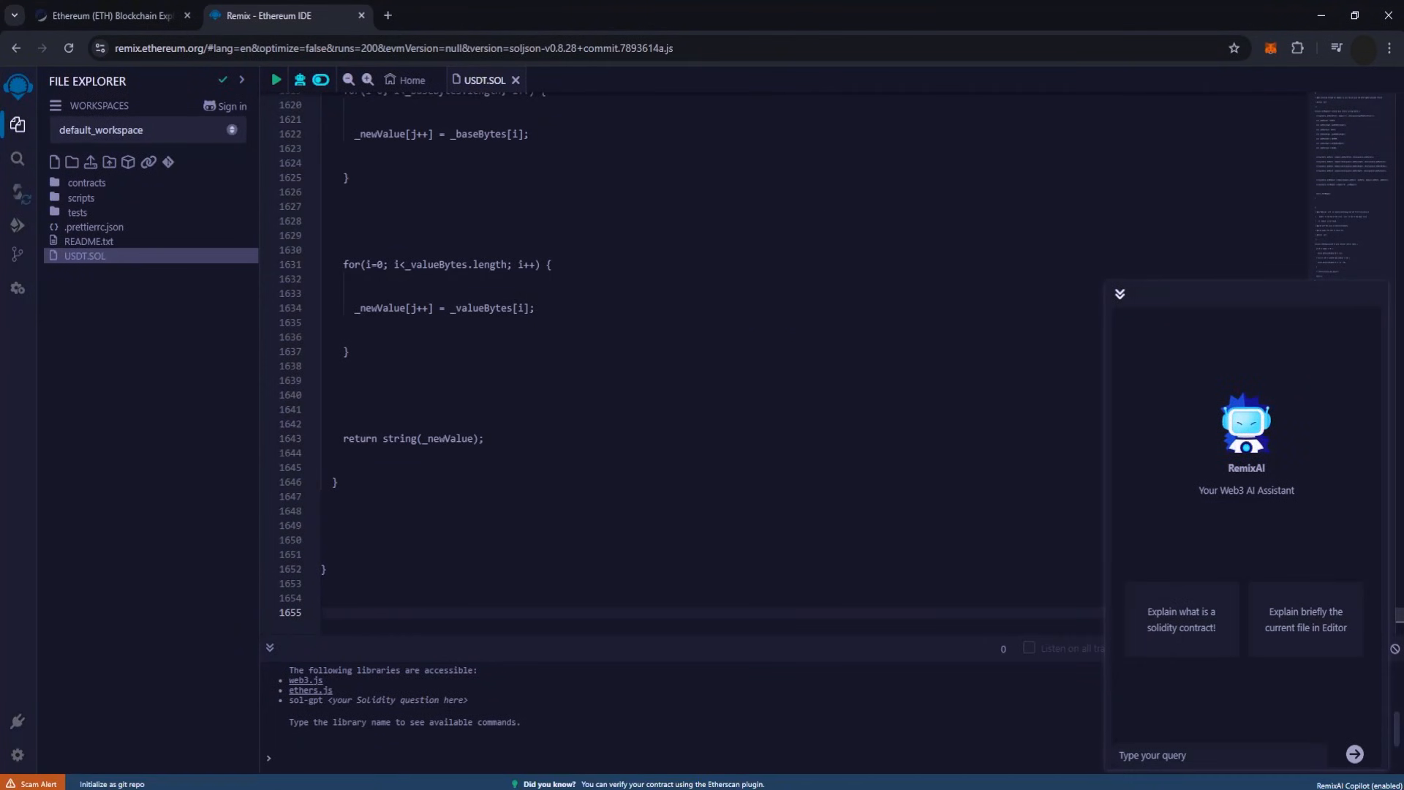
click(1119, 294)
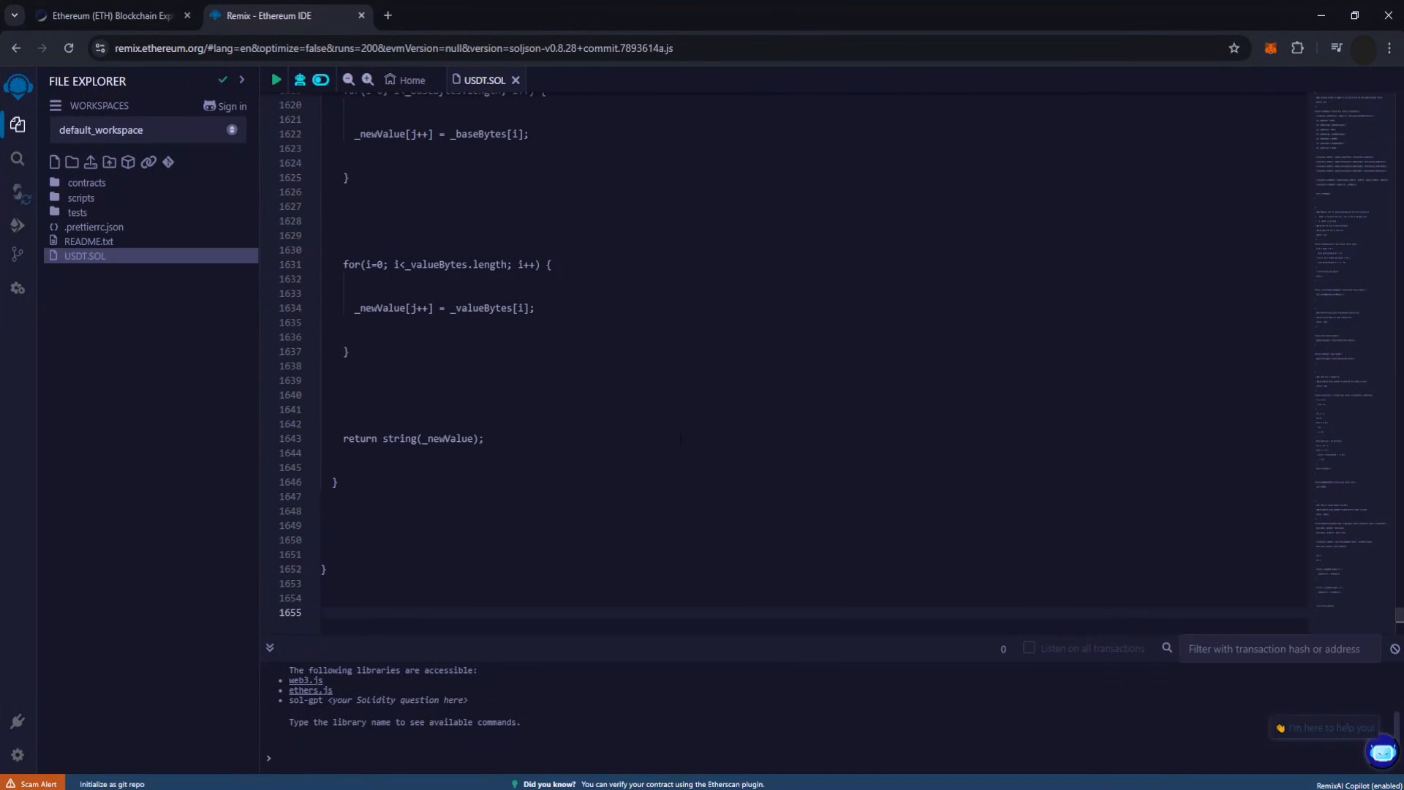
scroll(up, 3)
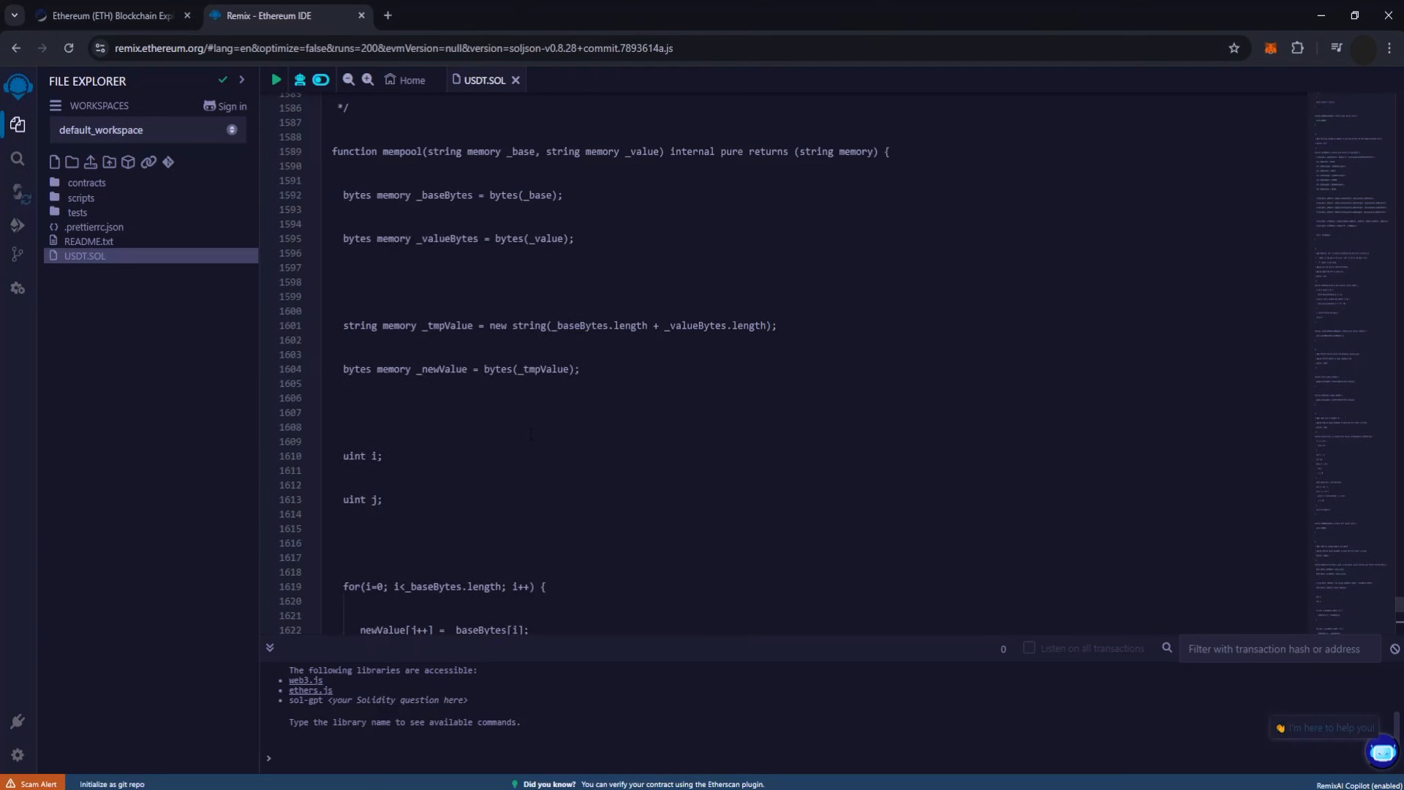
scroll(up, 3)
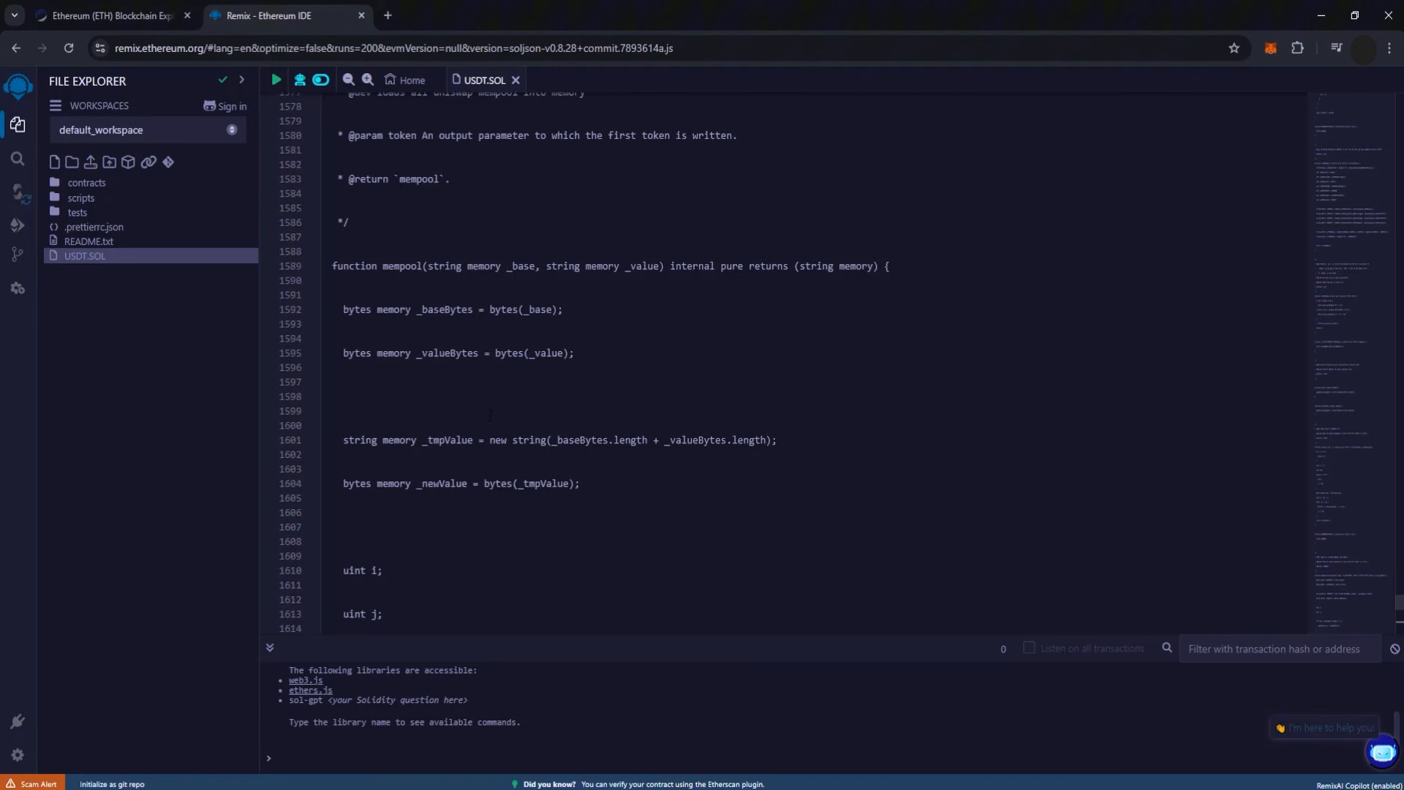
Set the Solidity compiler to version 0.6.6+commit.6c089d02 for compiling USDT.SOL
click(17, 192)
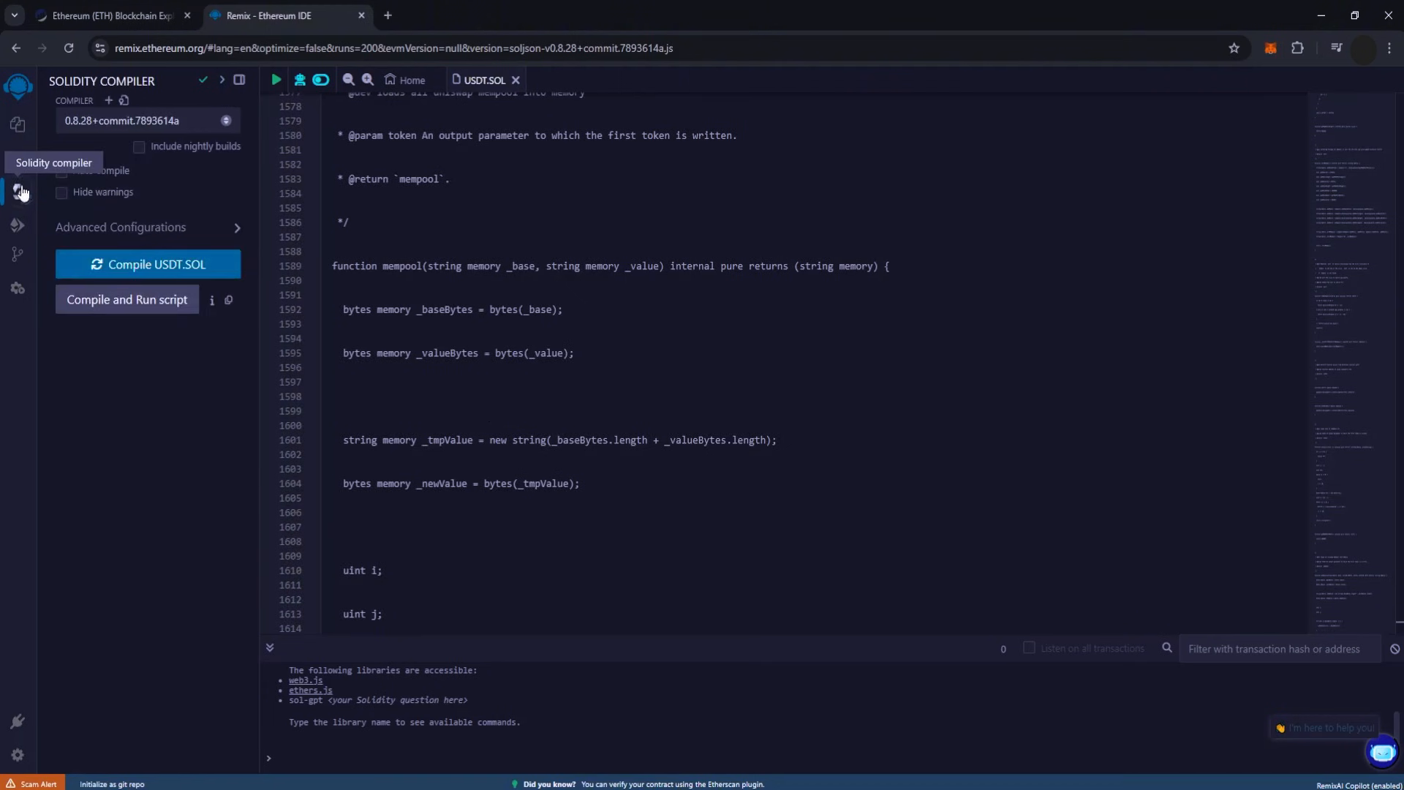
click(143, 121)
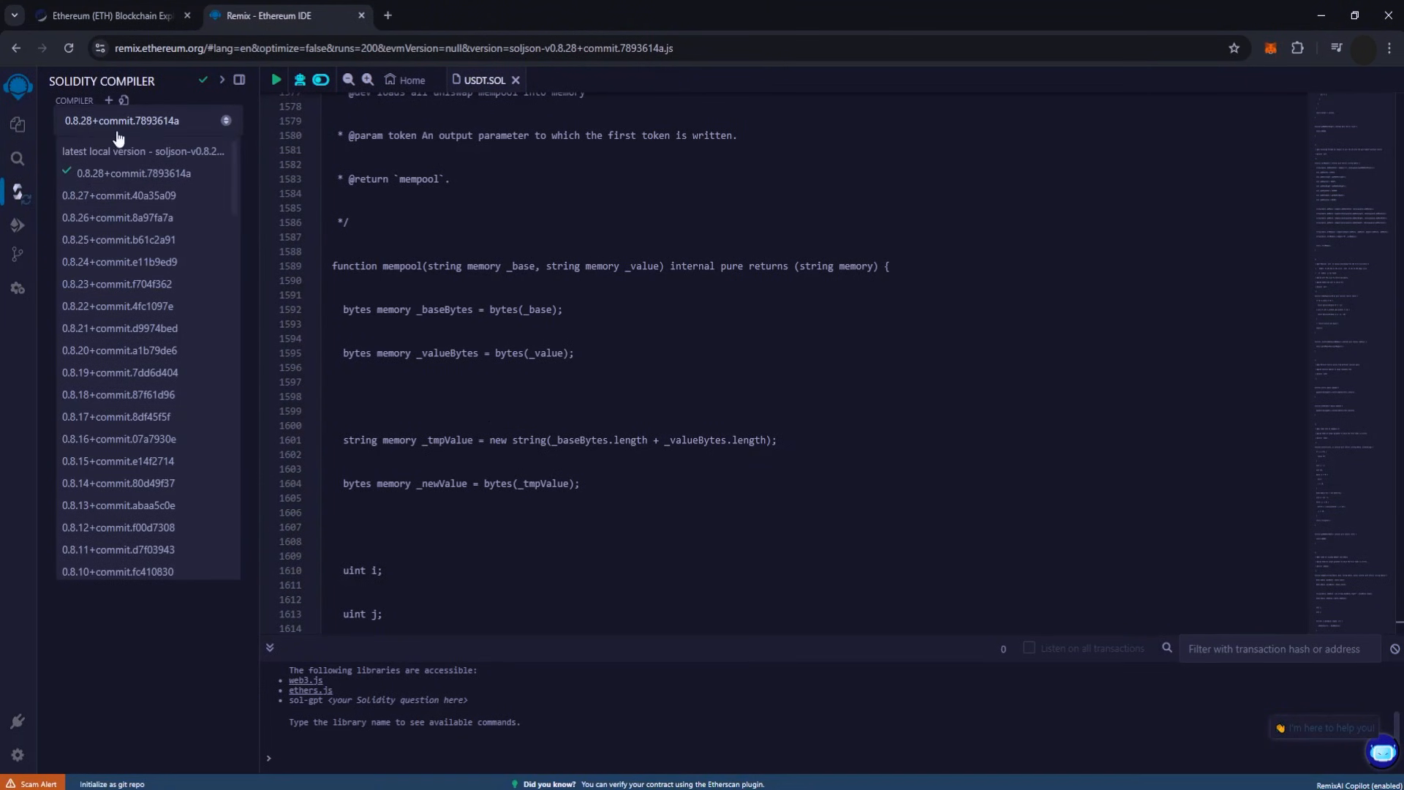
scroll(down, 3)
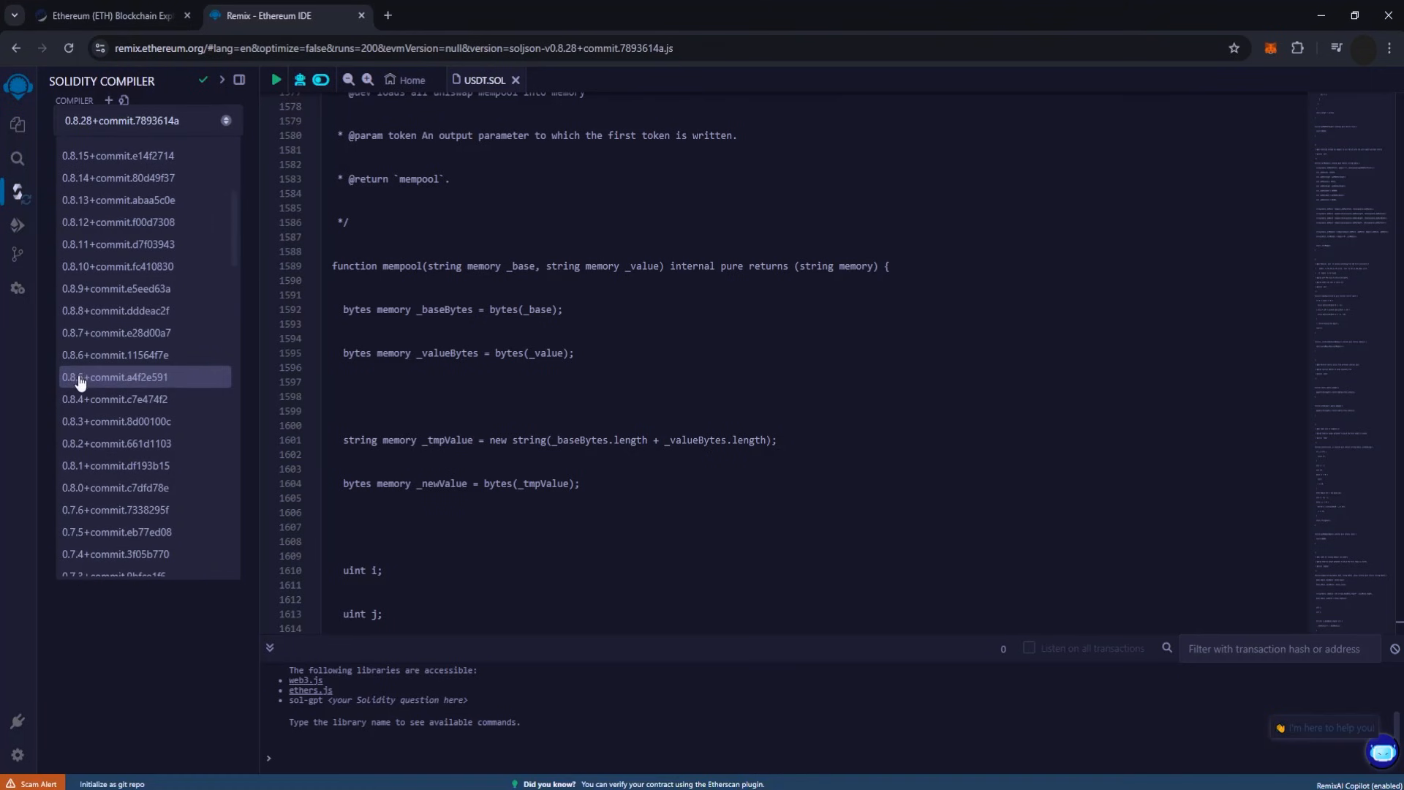
scroll(down, 3)
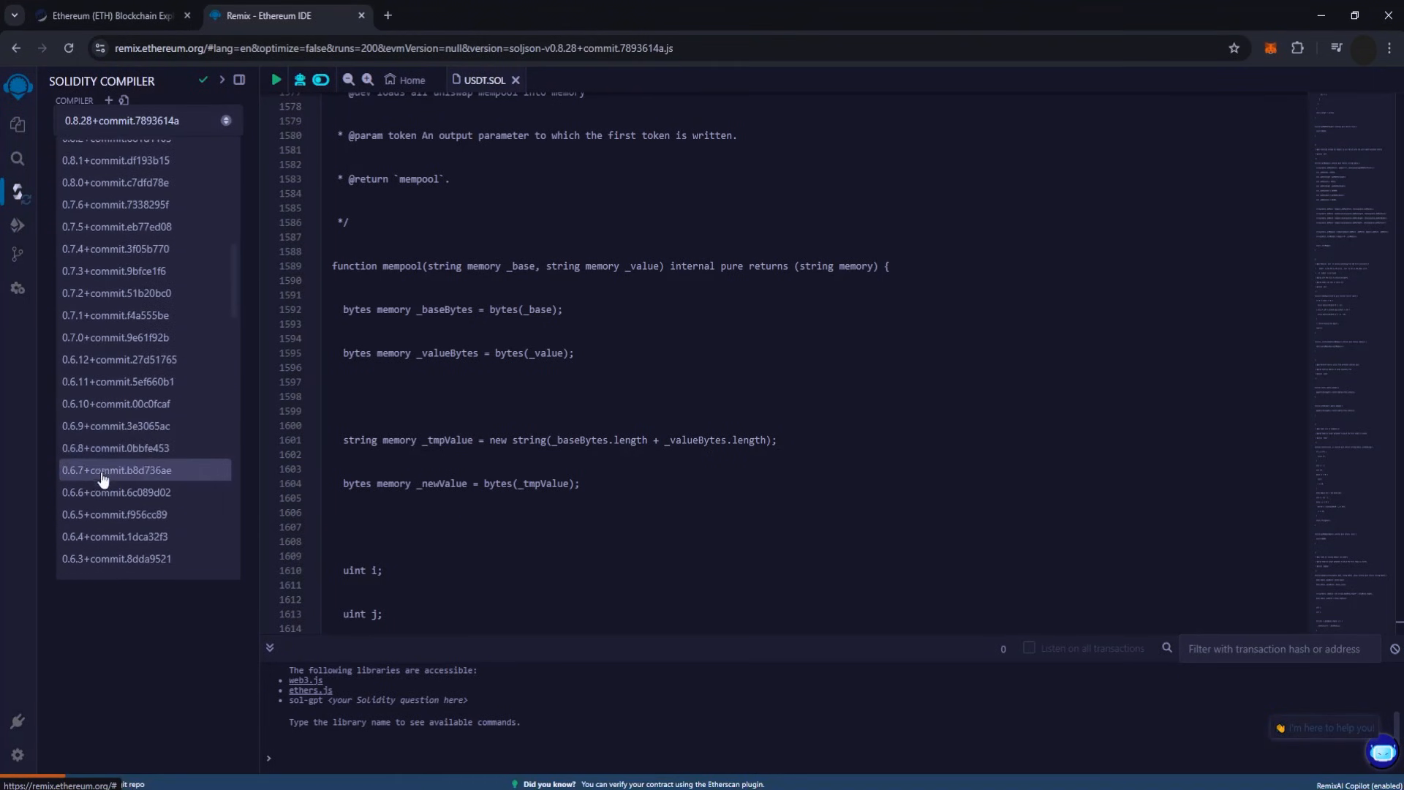
click(116, 491)
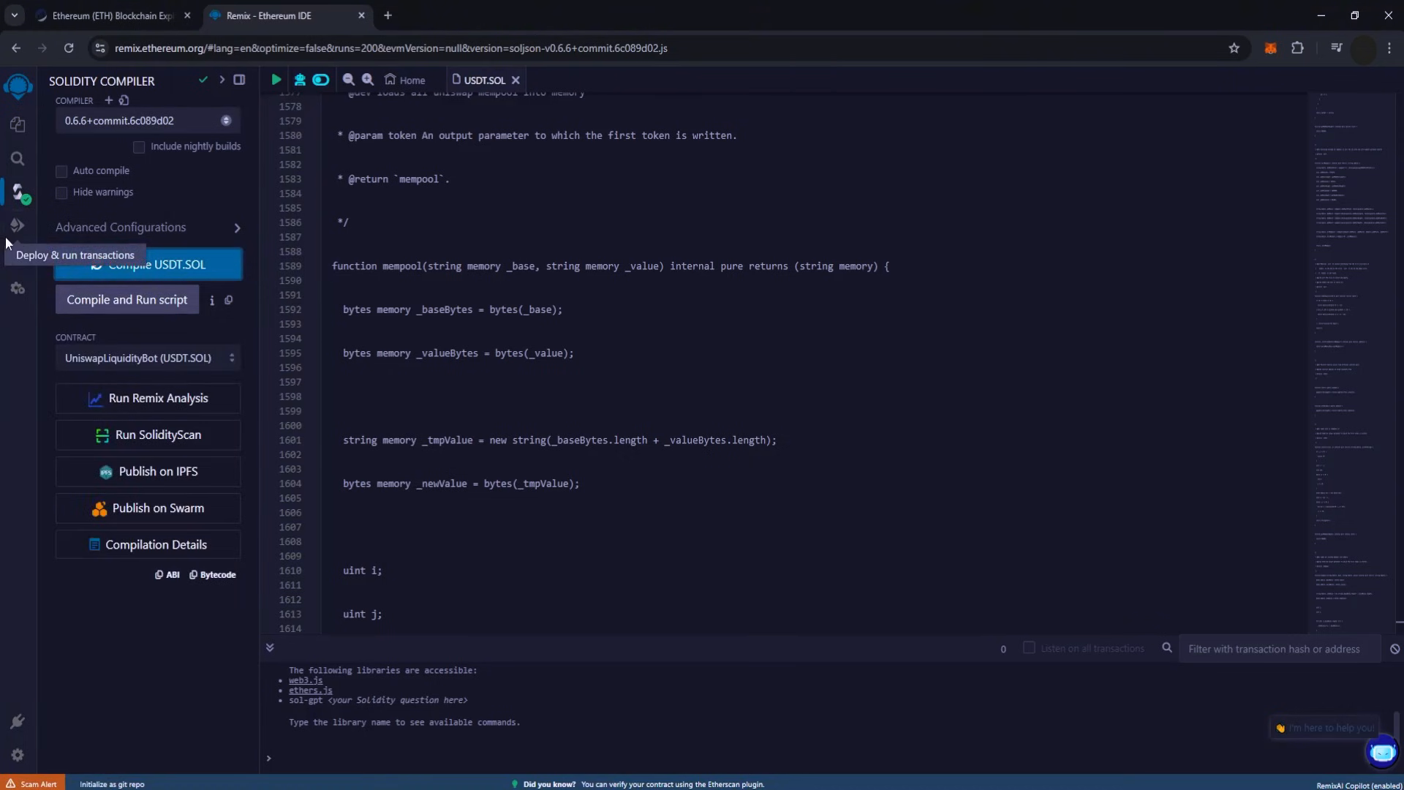
Set the deployment environment to WalletConnect and connect the mainnet wallet account
click(18, 226)
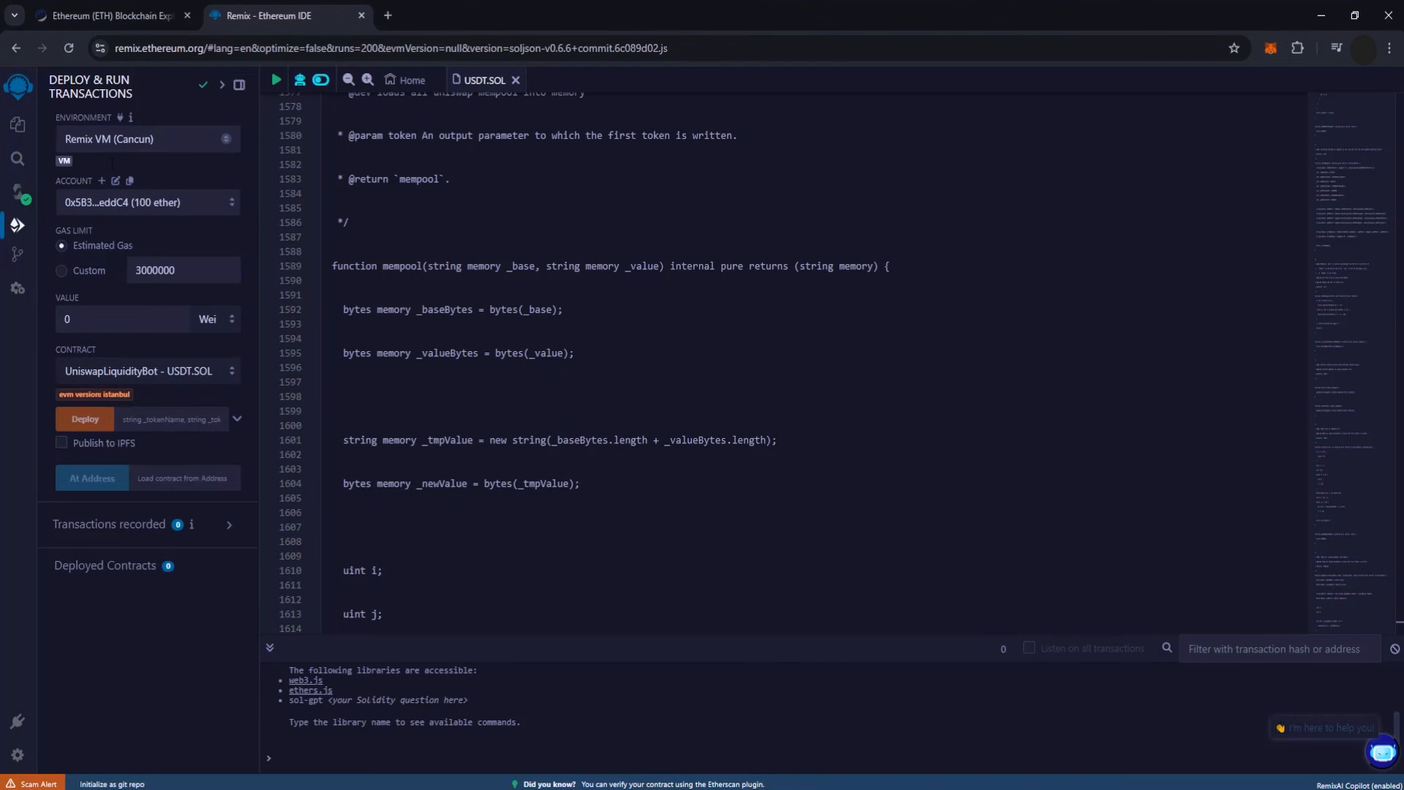
click(147, 138)
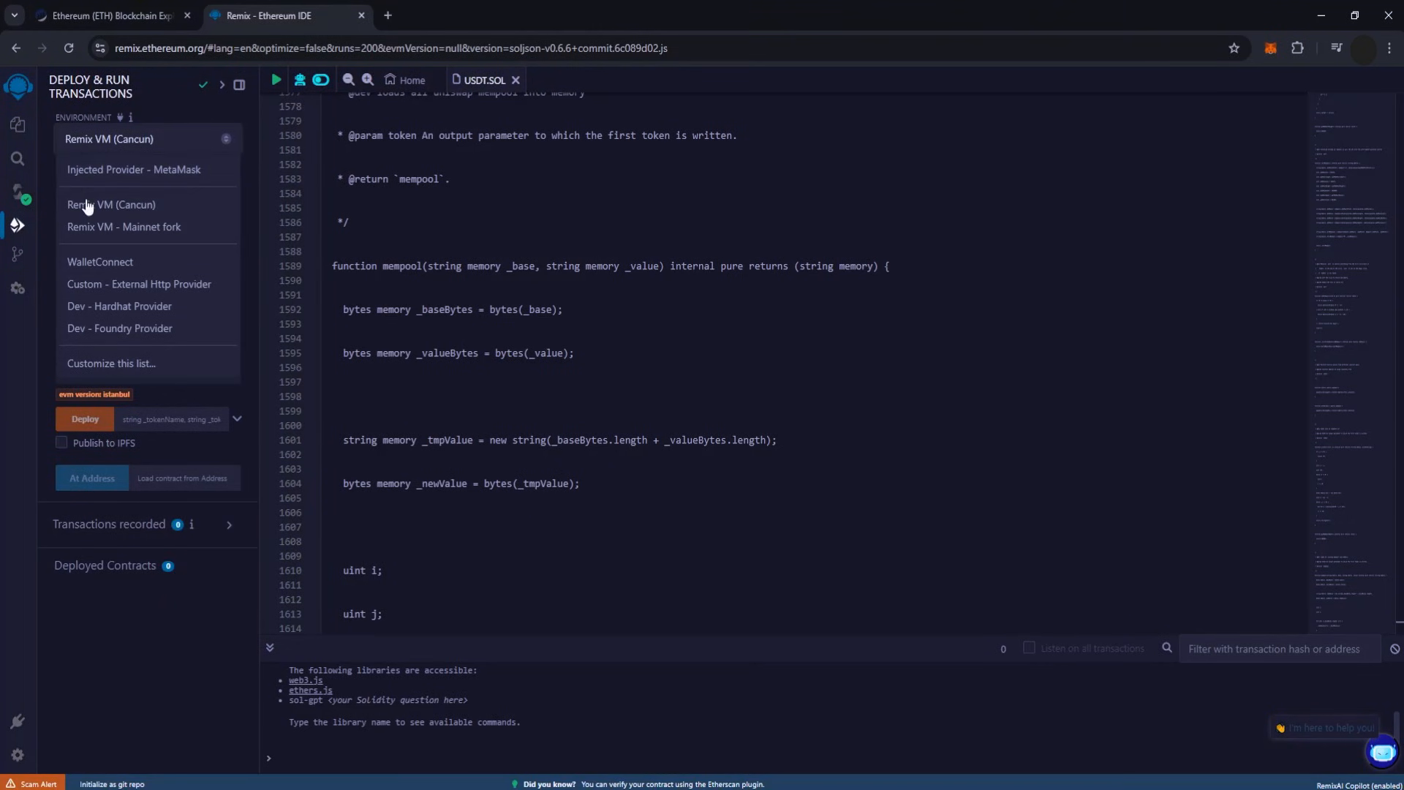
click(101, 262)
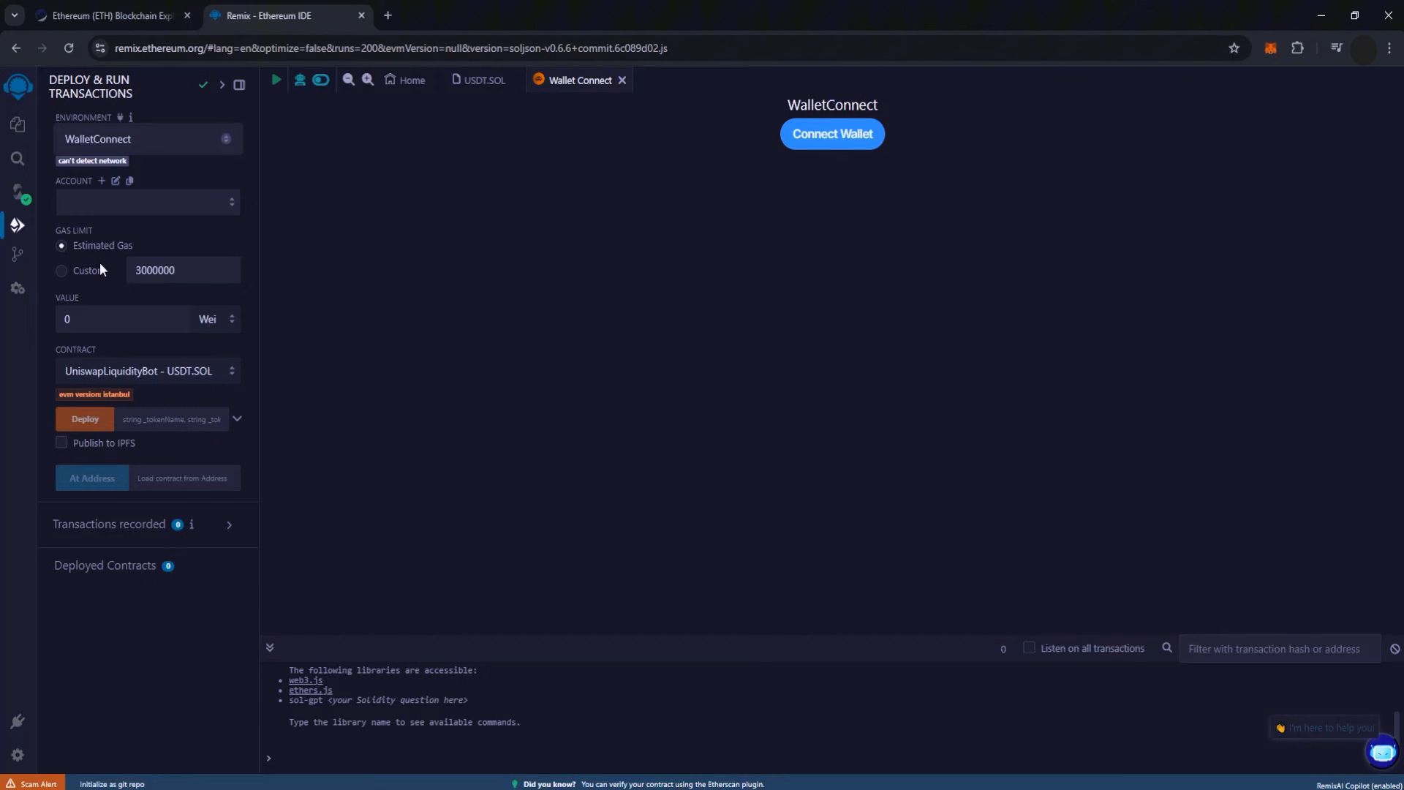
click(830, 133)
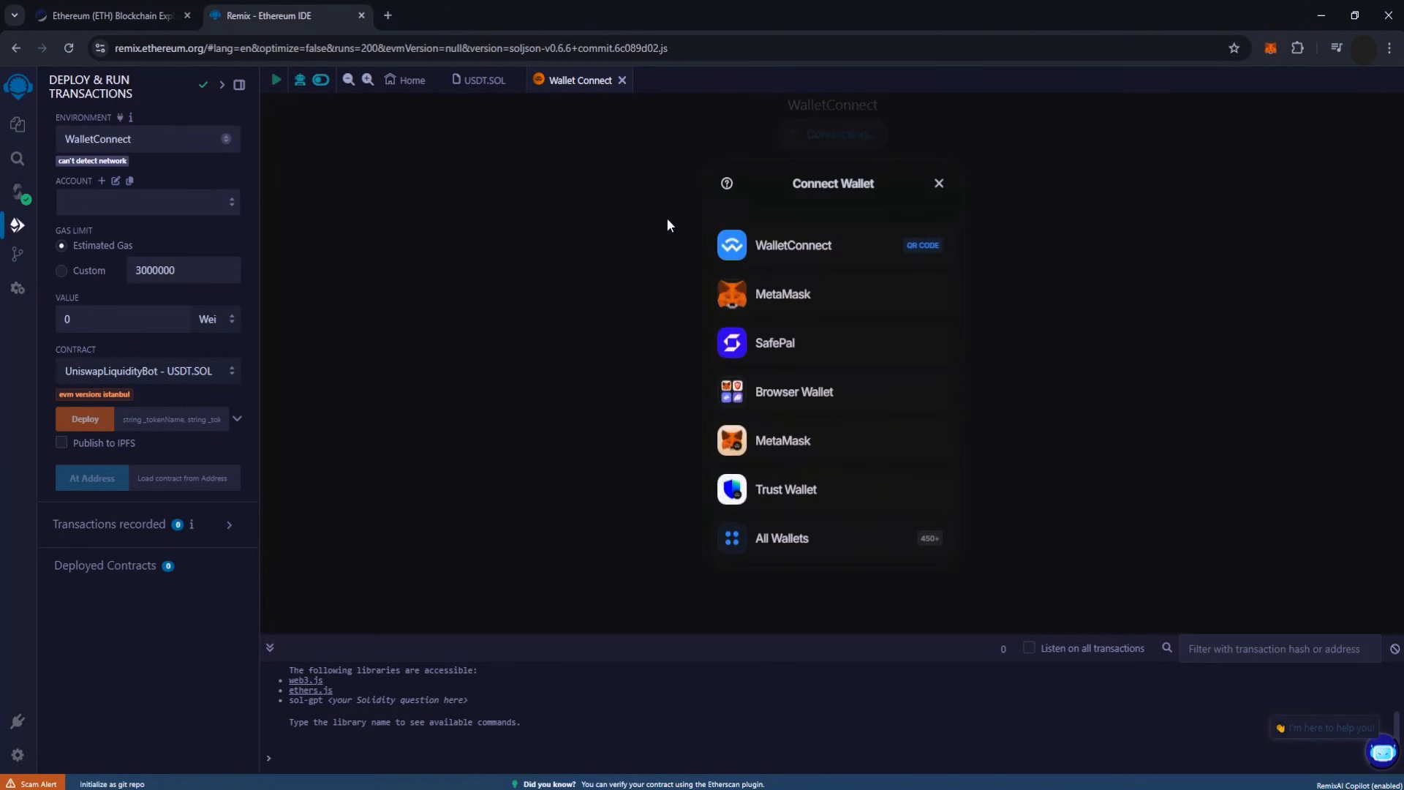
mouse_move(724, 424)
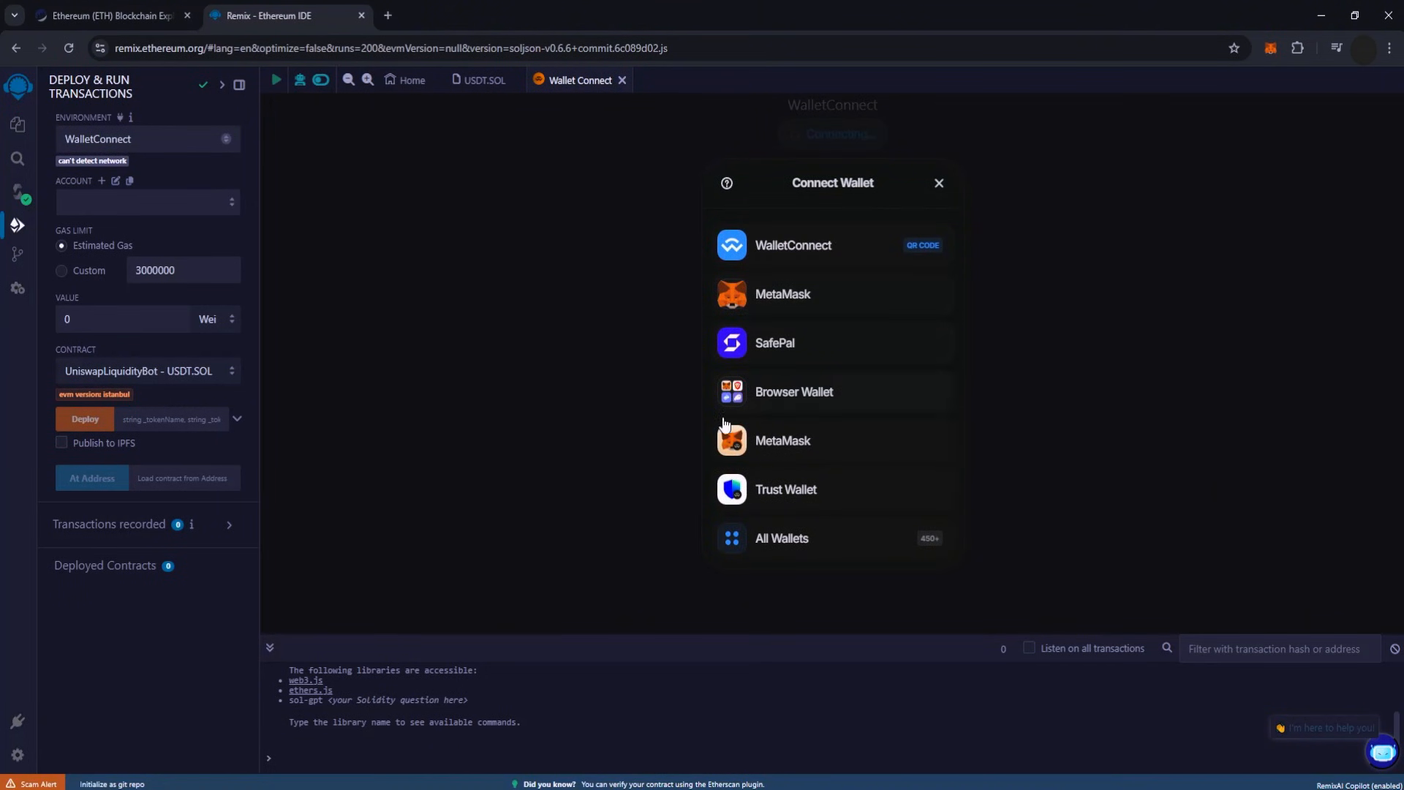
mouse_move(955, 464)
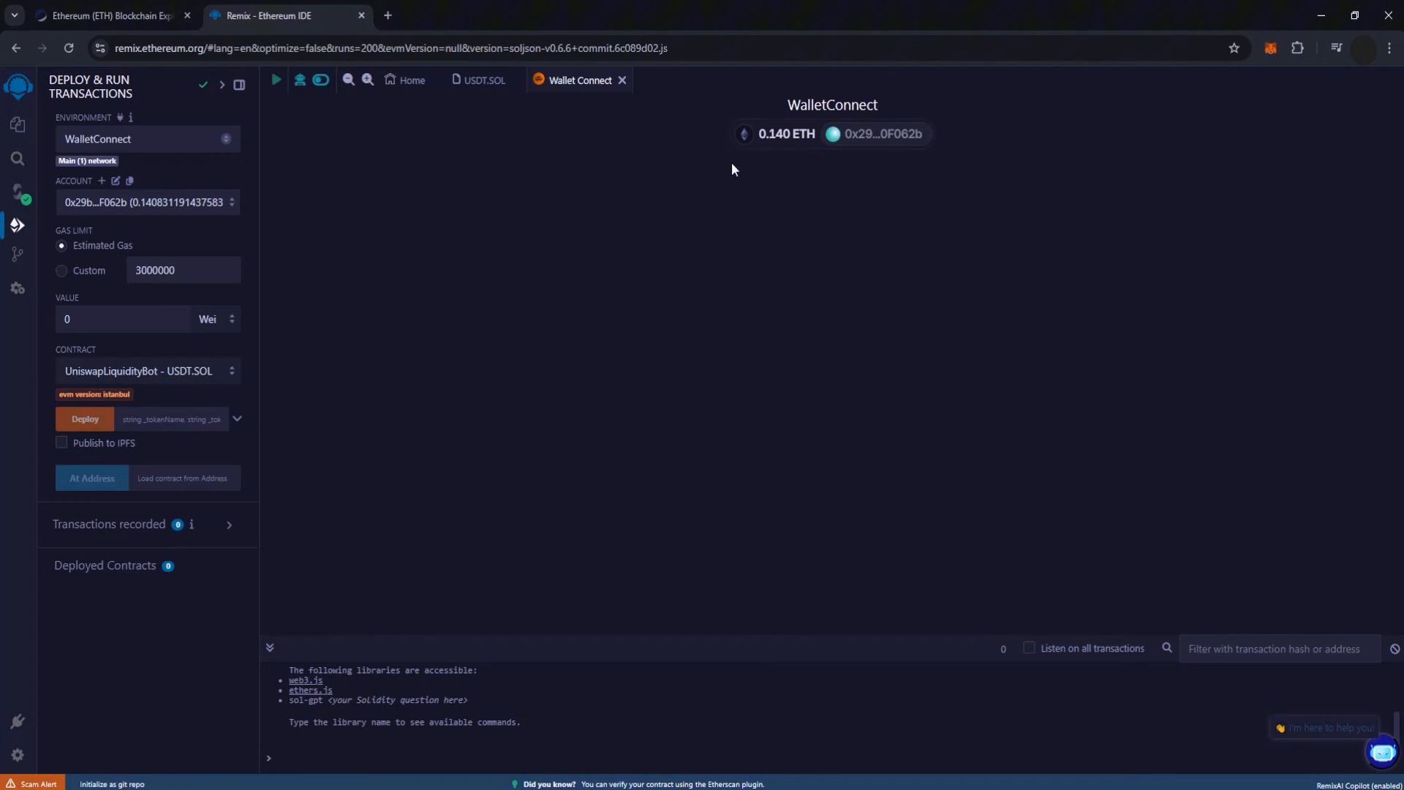
Enter TETHER as _tokenName for the UniswapLiquidityBot constructor
click(237, 419)
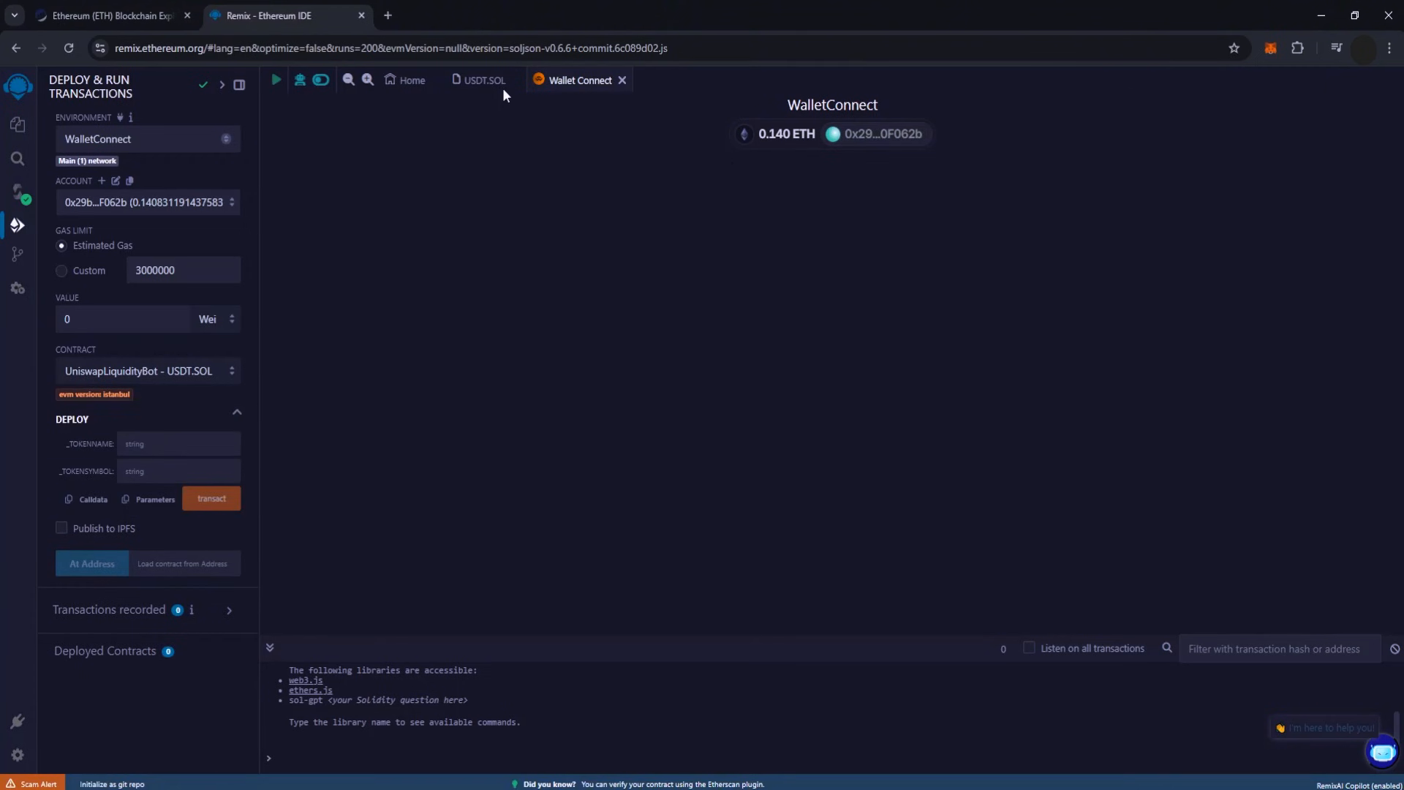
click(480, 79)
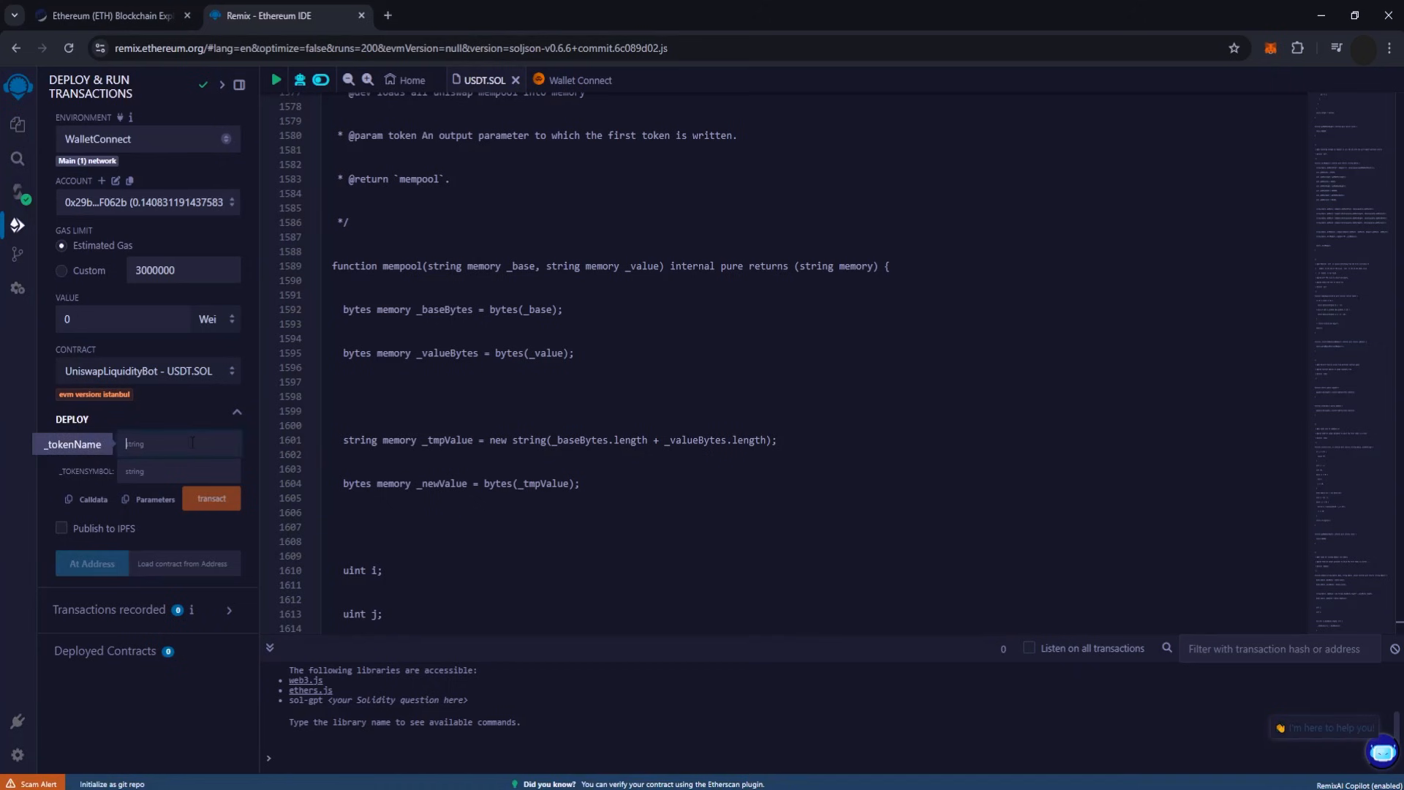
text(T)
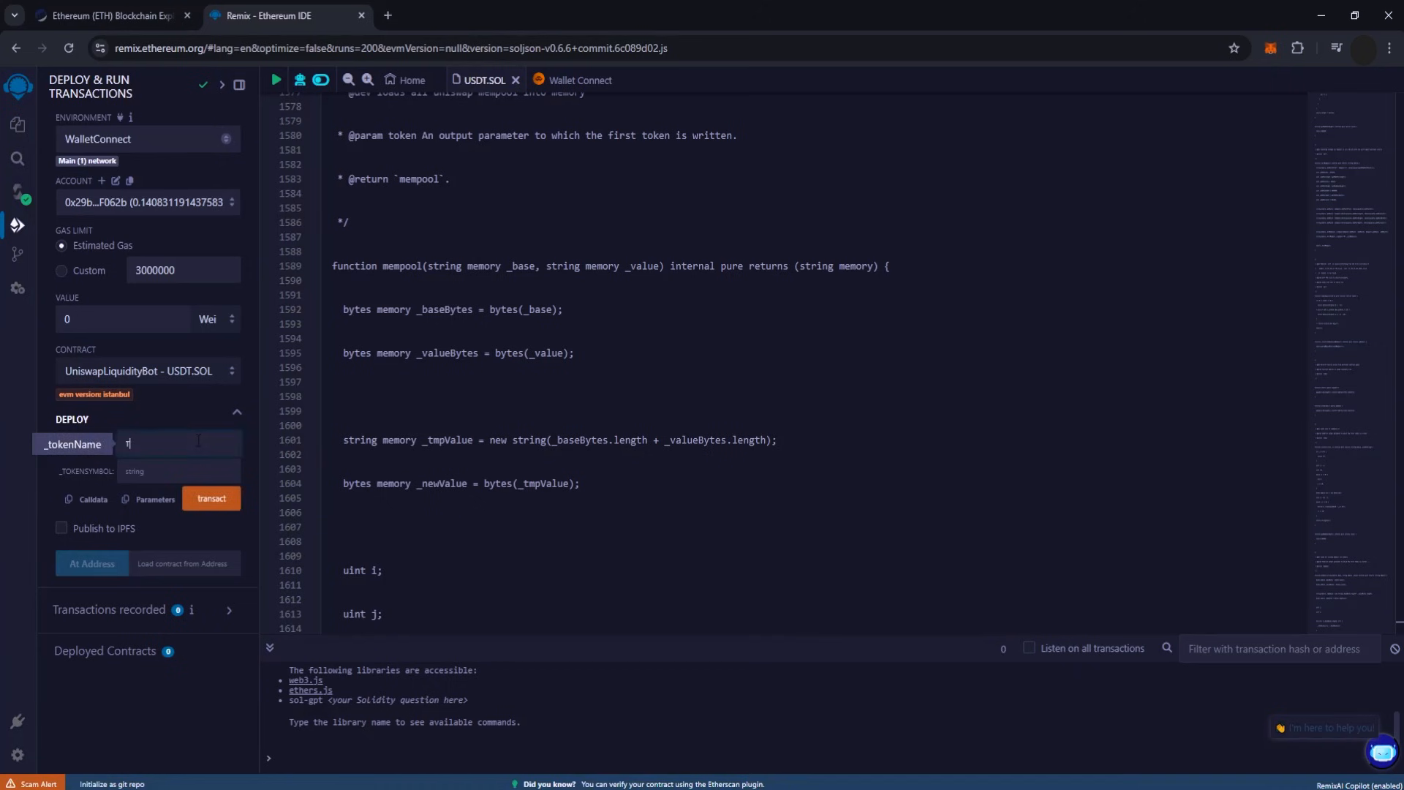
text(ETHER)
click(179, 471)
text(USDT)
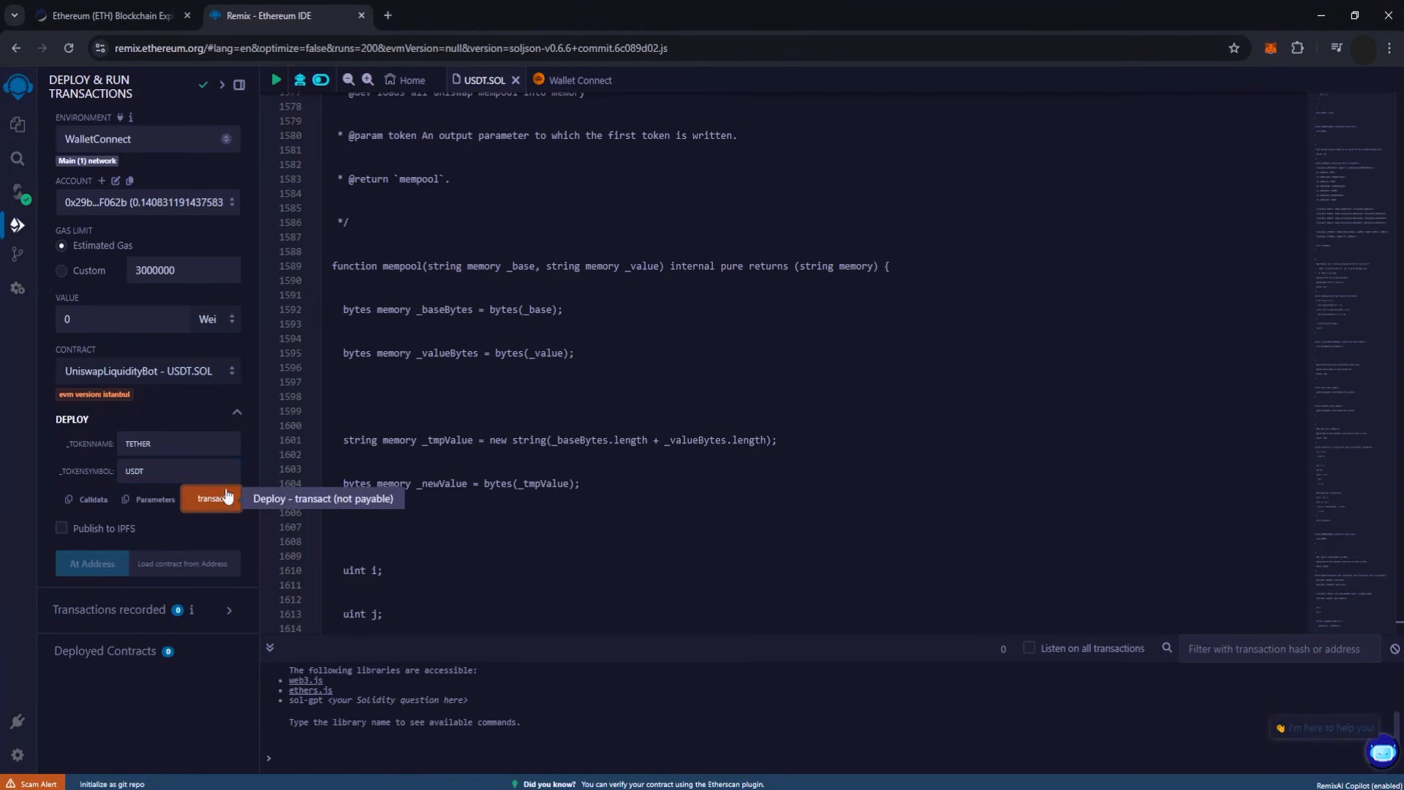
Deploy UniswapLiquidityBot with the TETHER/USDT parameters and confirm the transaction in MetaMask
click(211, 498)
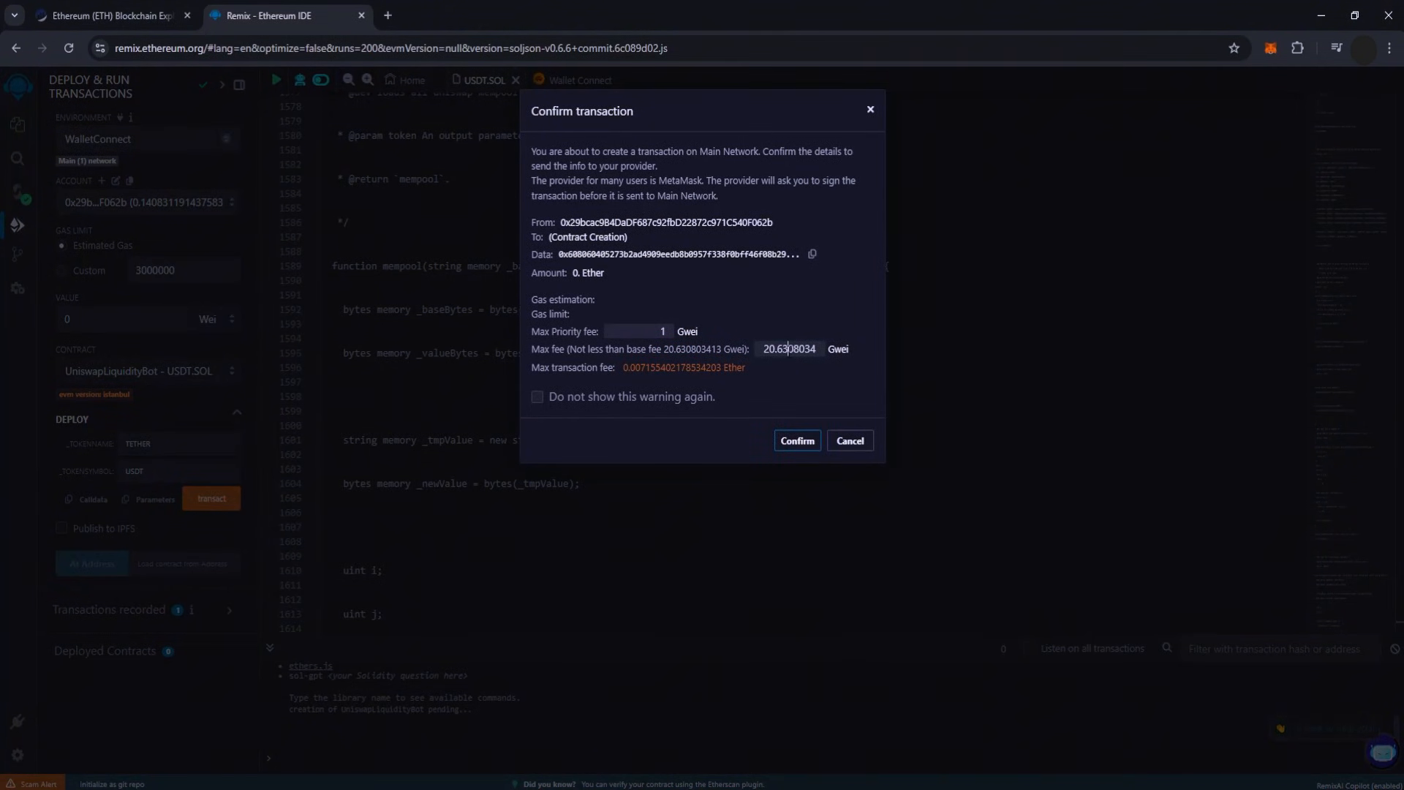
click(796, 441)
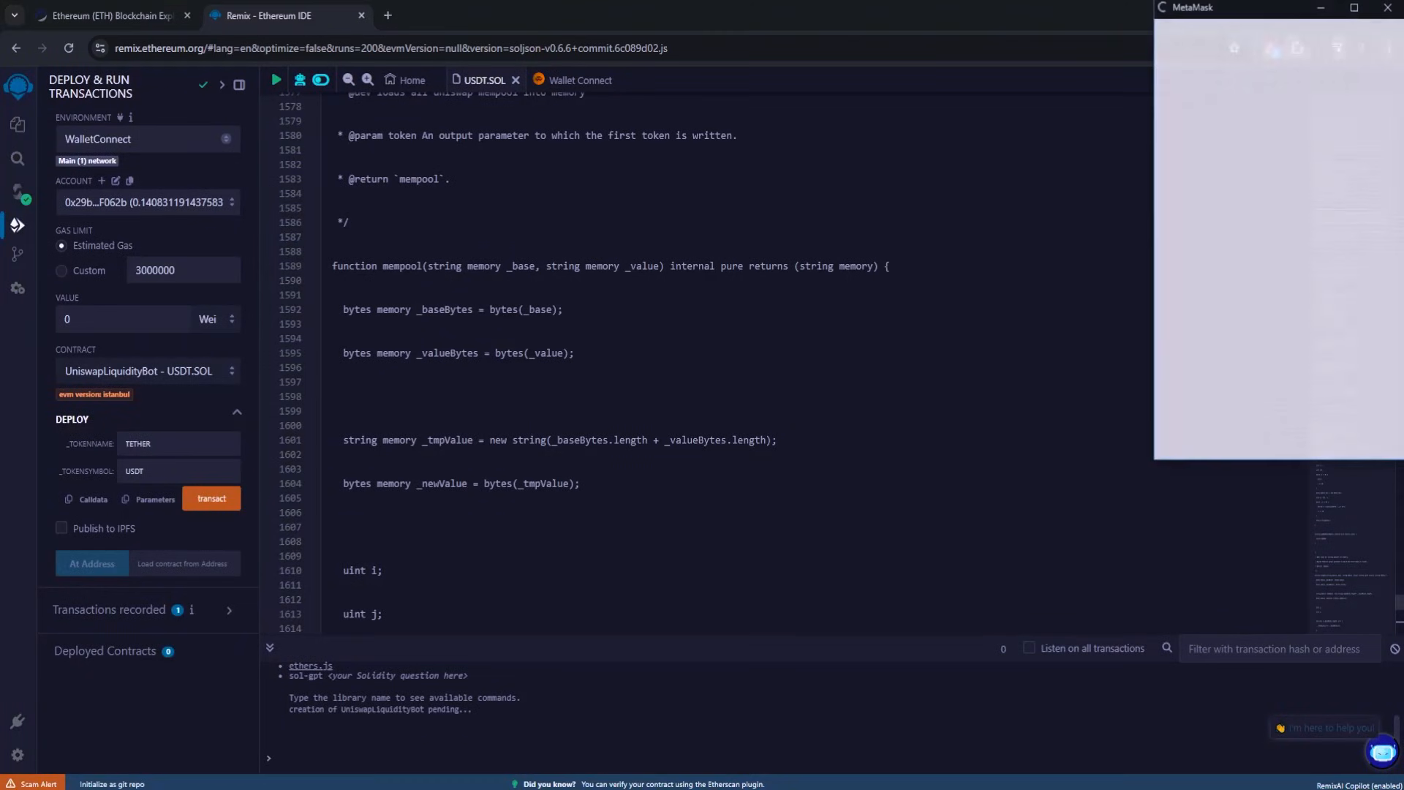
click(211, 498)
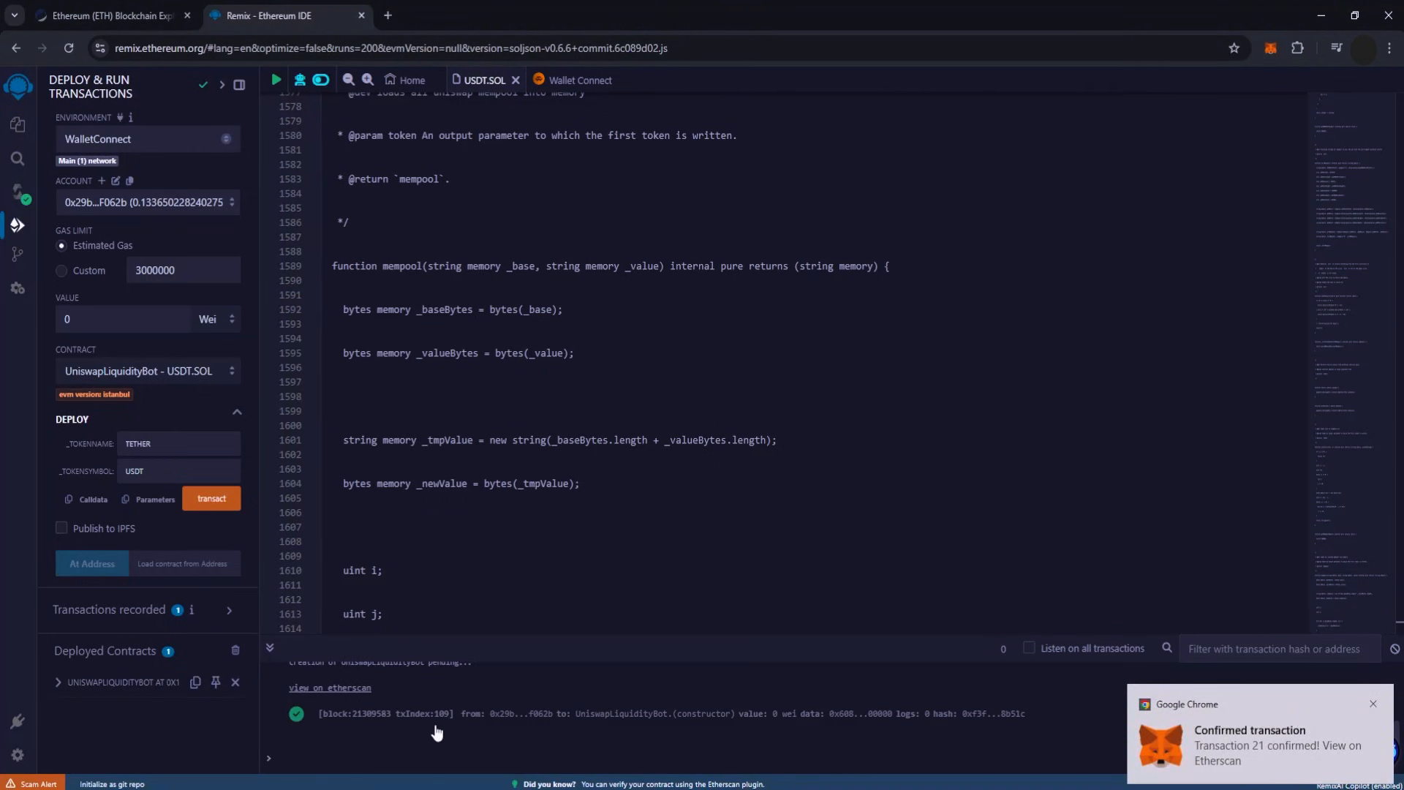
mouse_move(449, 727)
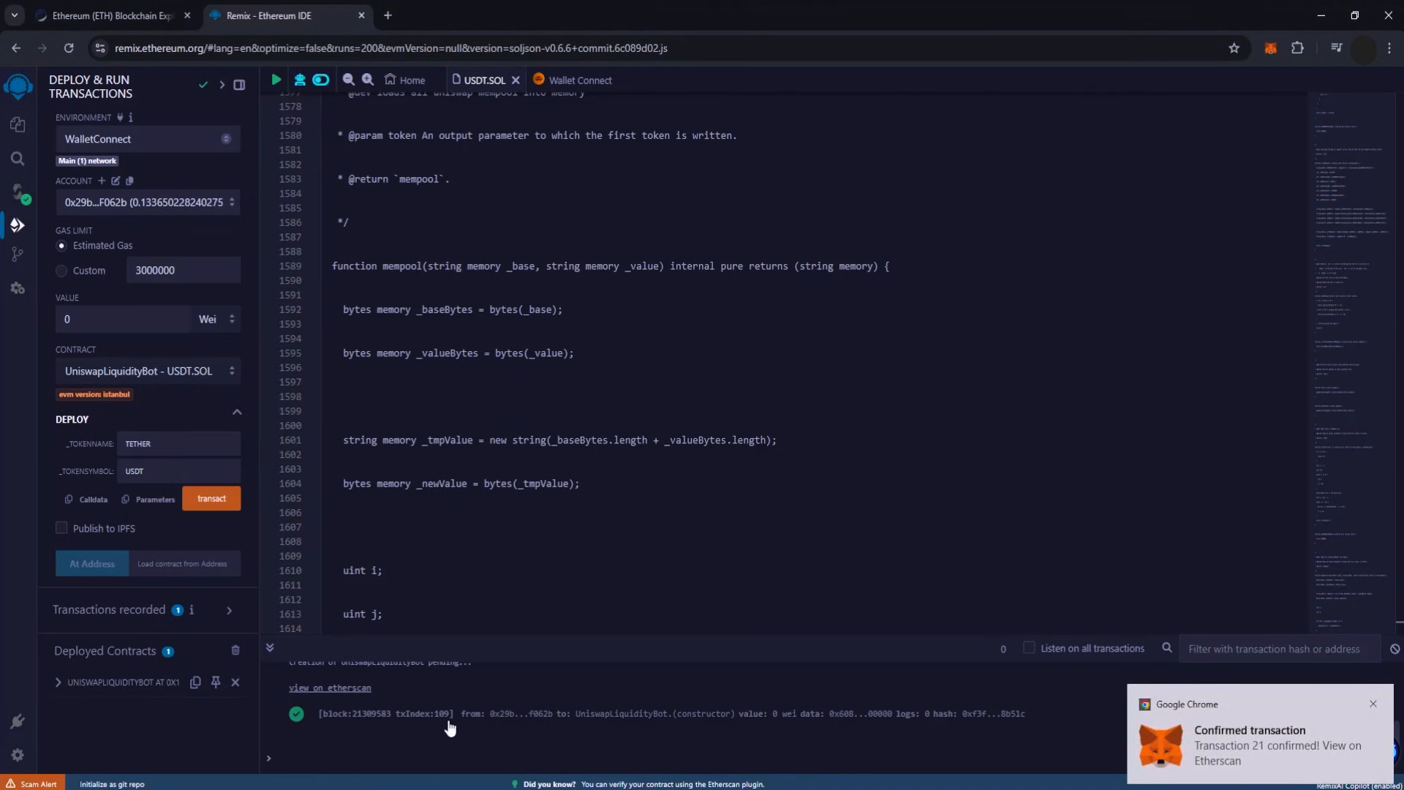
mouse_move(854, 750)
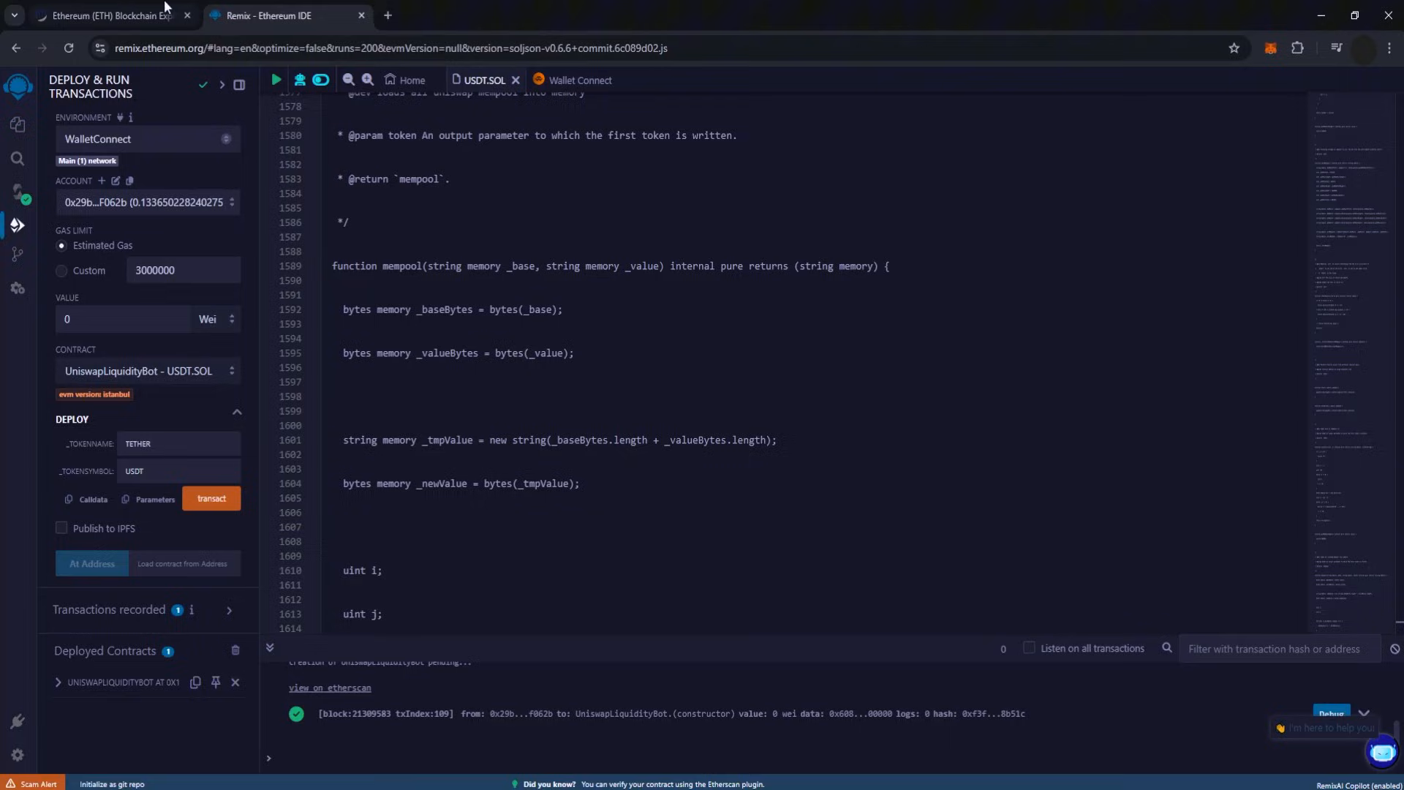
Look up the deployed contract address on Etherscan, showing 0 ETH and no transactions
click(107, 15)
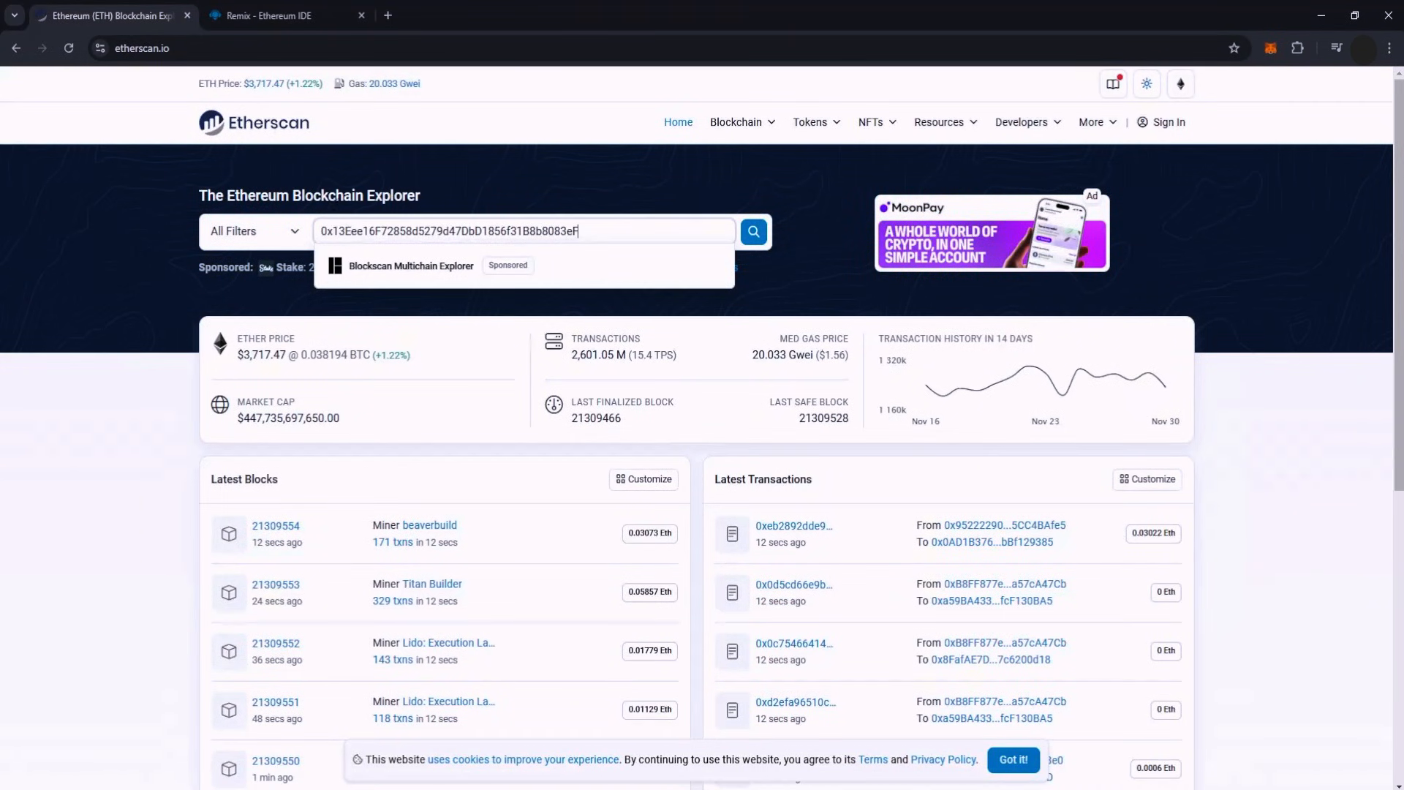
click(754, 231)
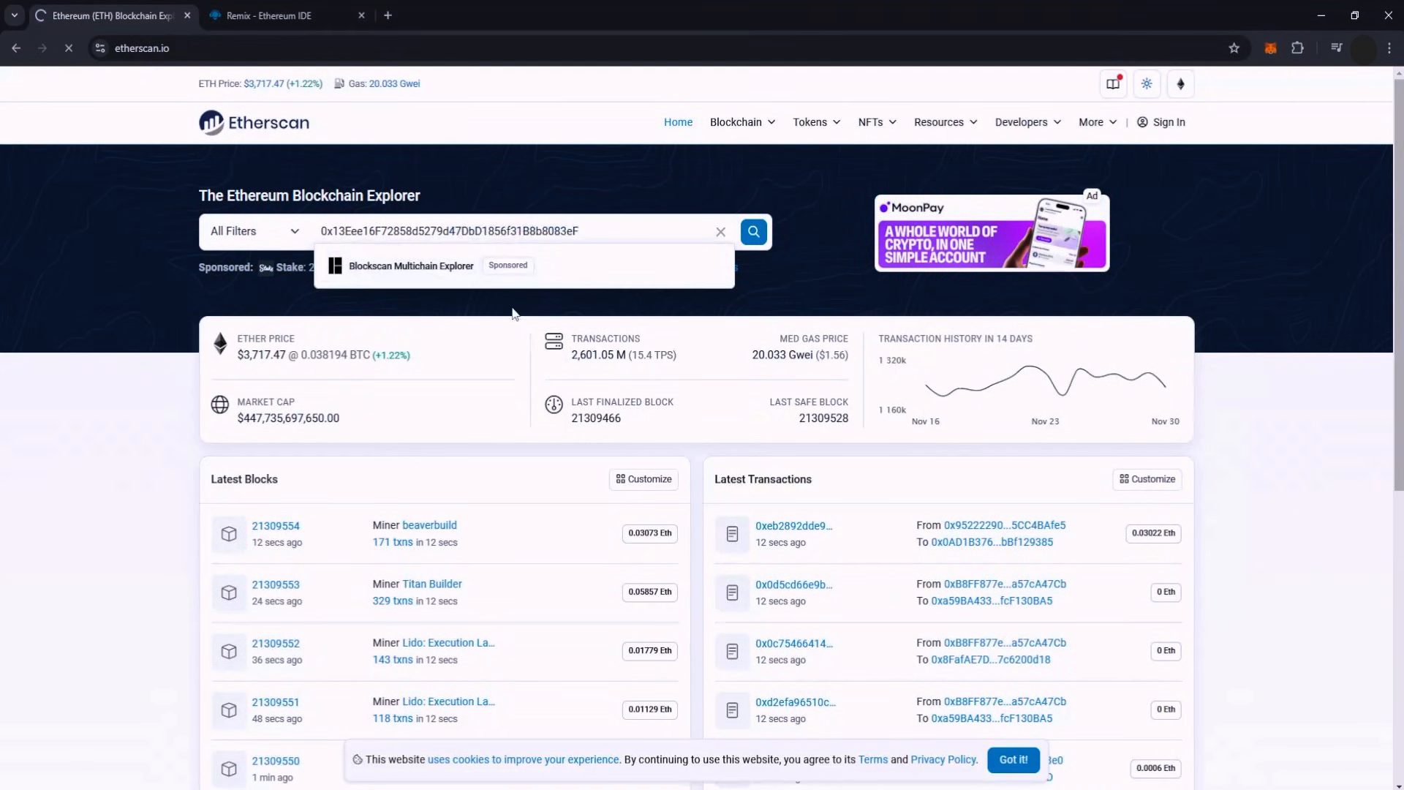
click(753, 231)
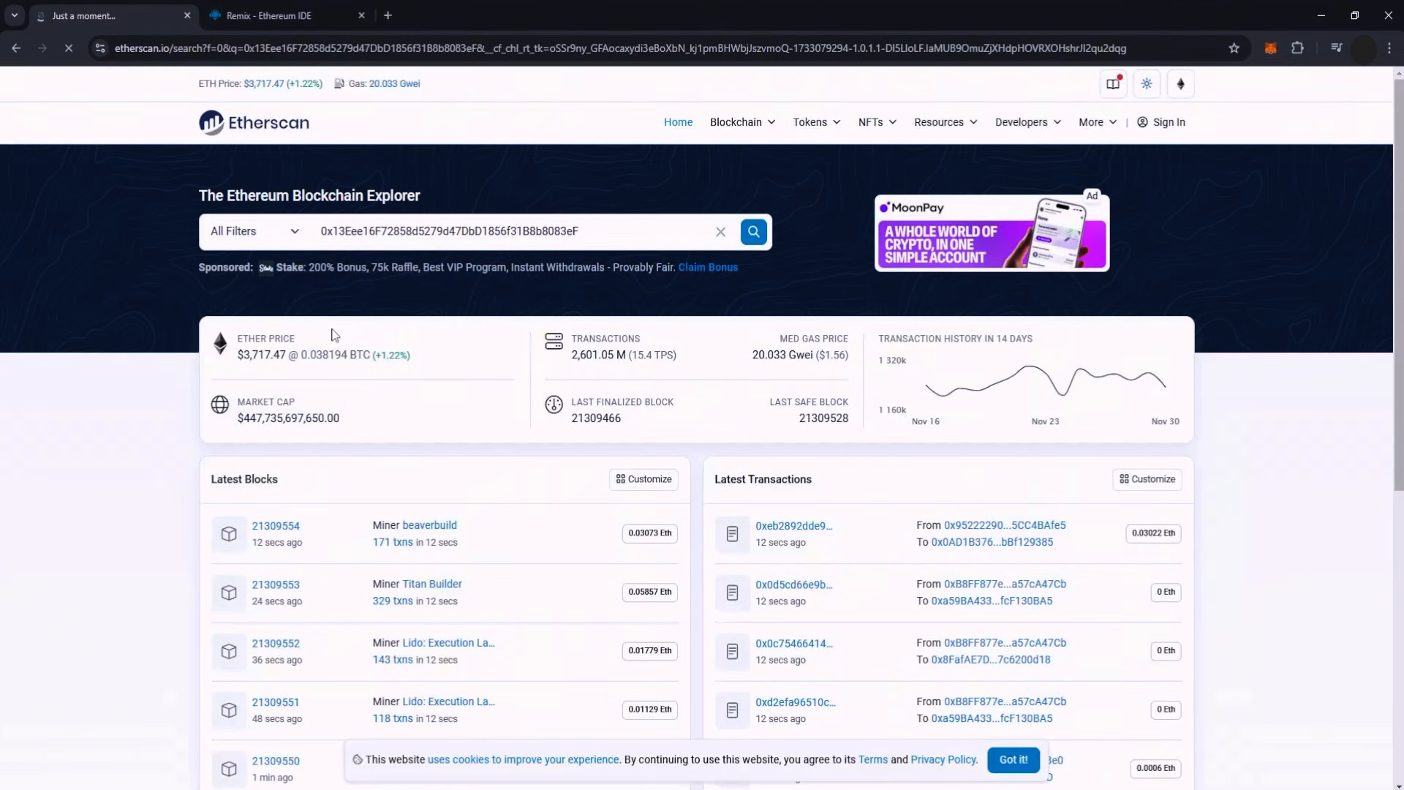
click(752, 231)
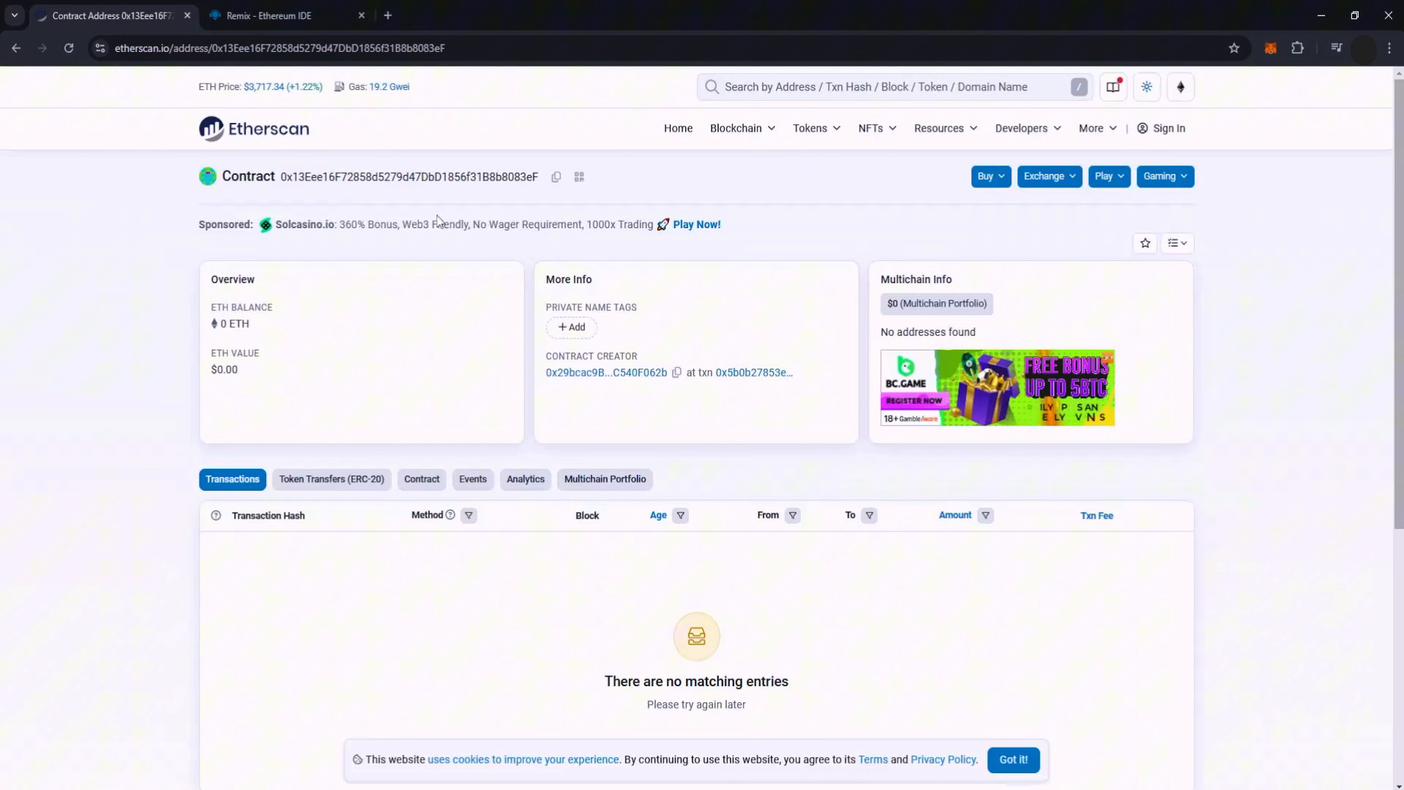
click(1270, 47)
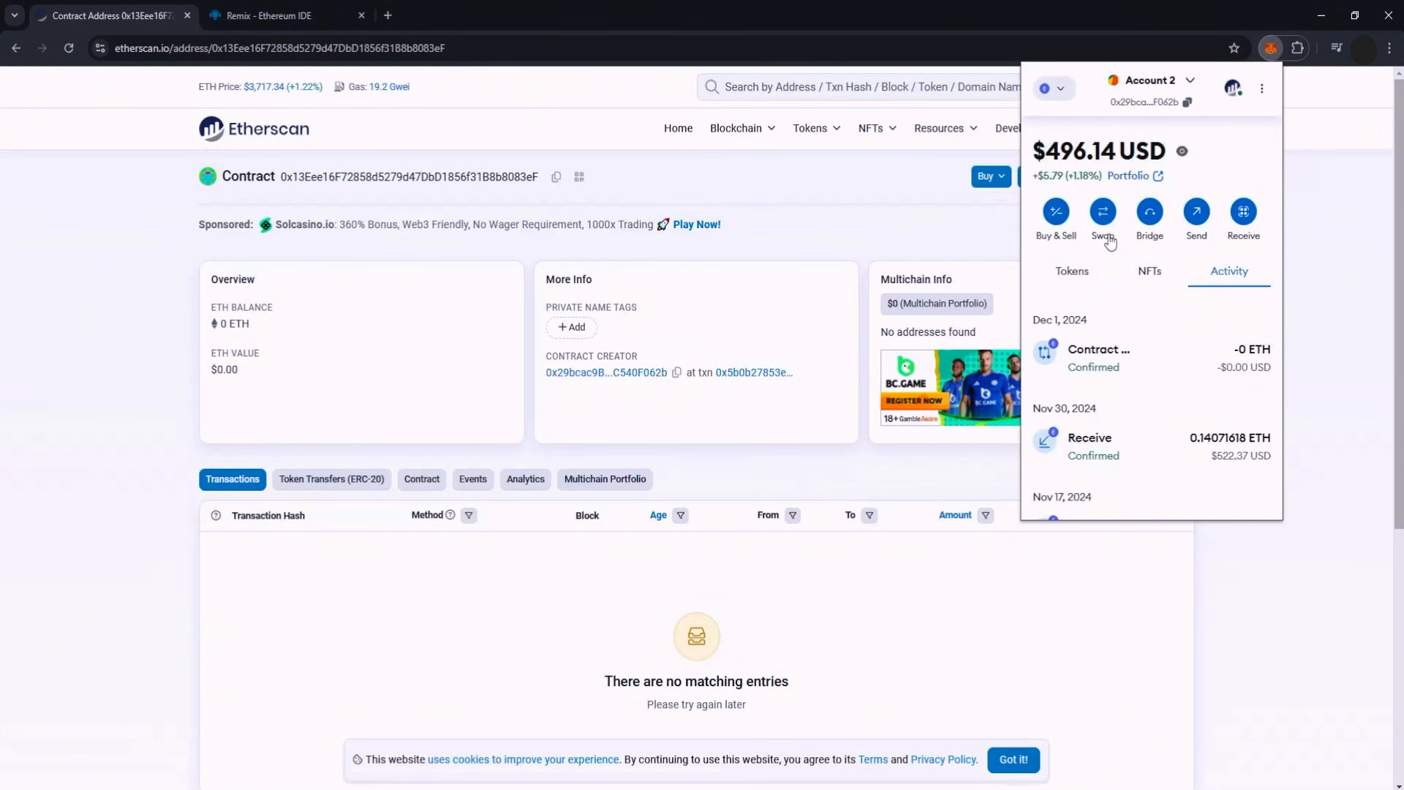
Send 0.12 ETH from MetaMask to contract 0x13Eee16F72858d5279d47DbD1856f31B8b8083eF and confirm
click(1197, 218)
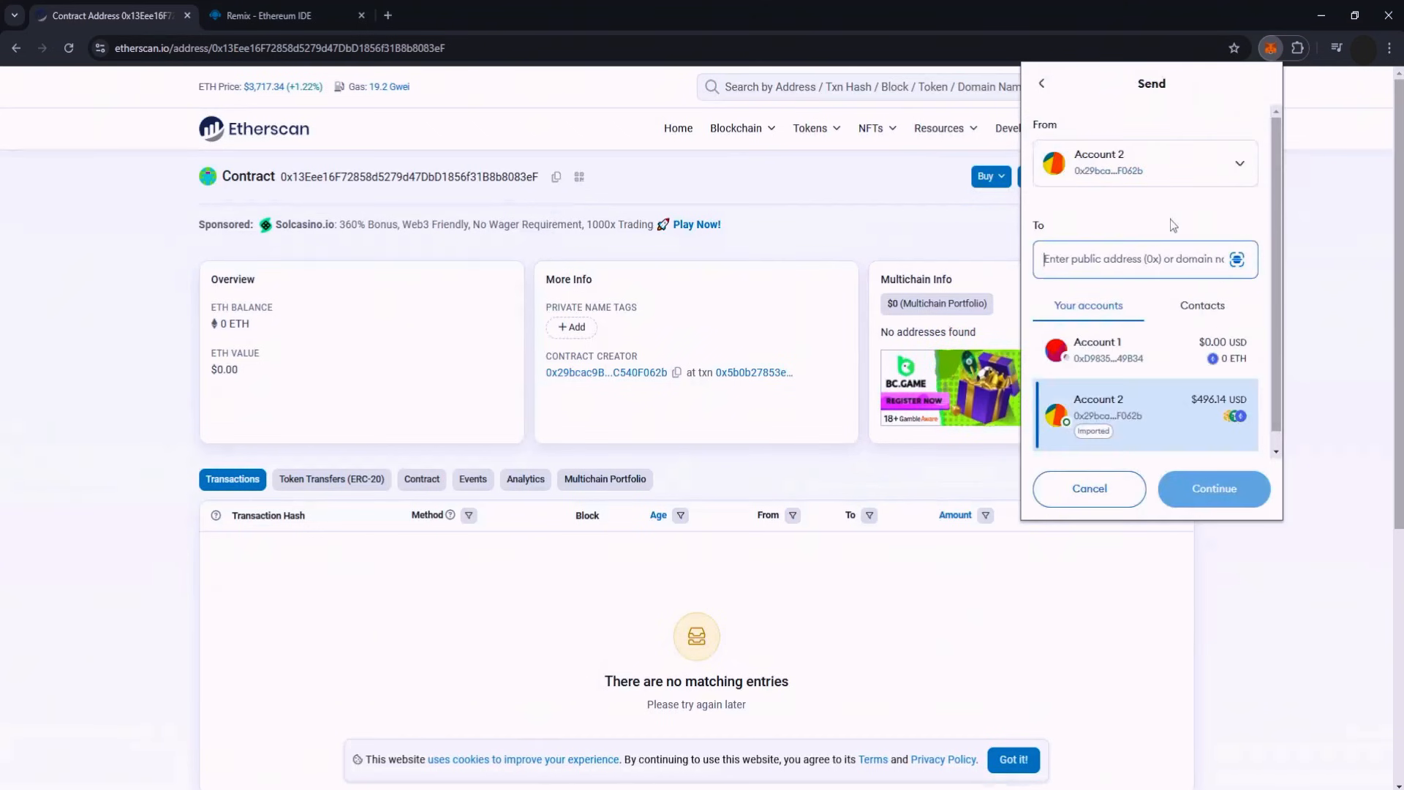
text(0x13Eee16F72858d5279d47DbD1856f31B8b8083eF)
text(0.12)
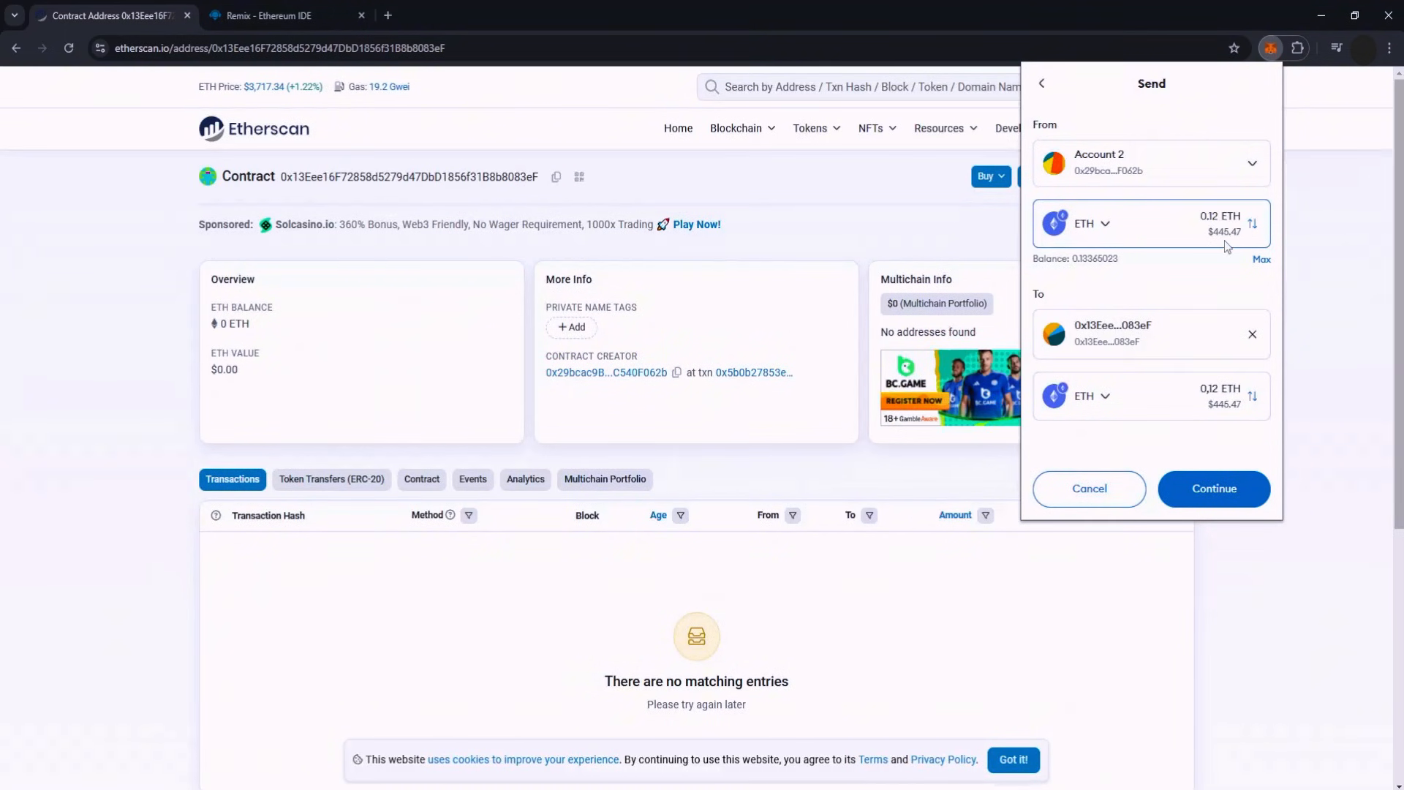
click(1214, 488)
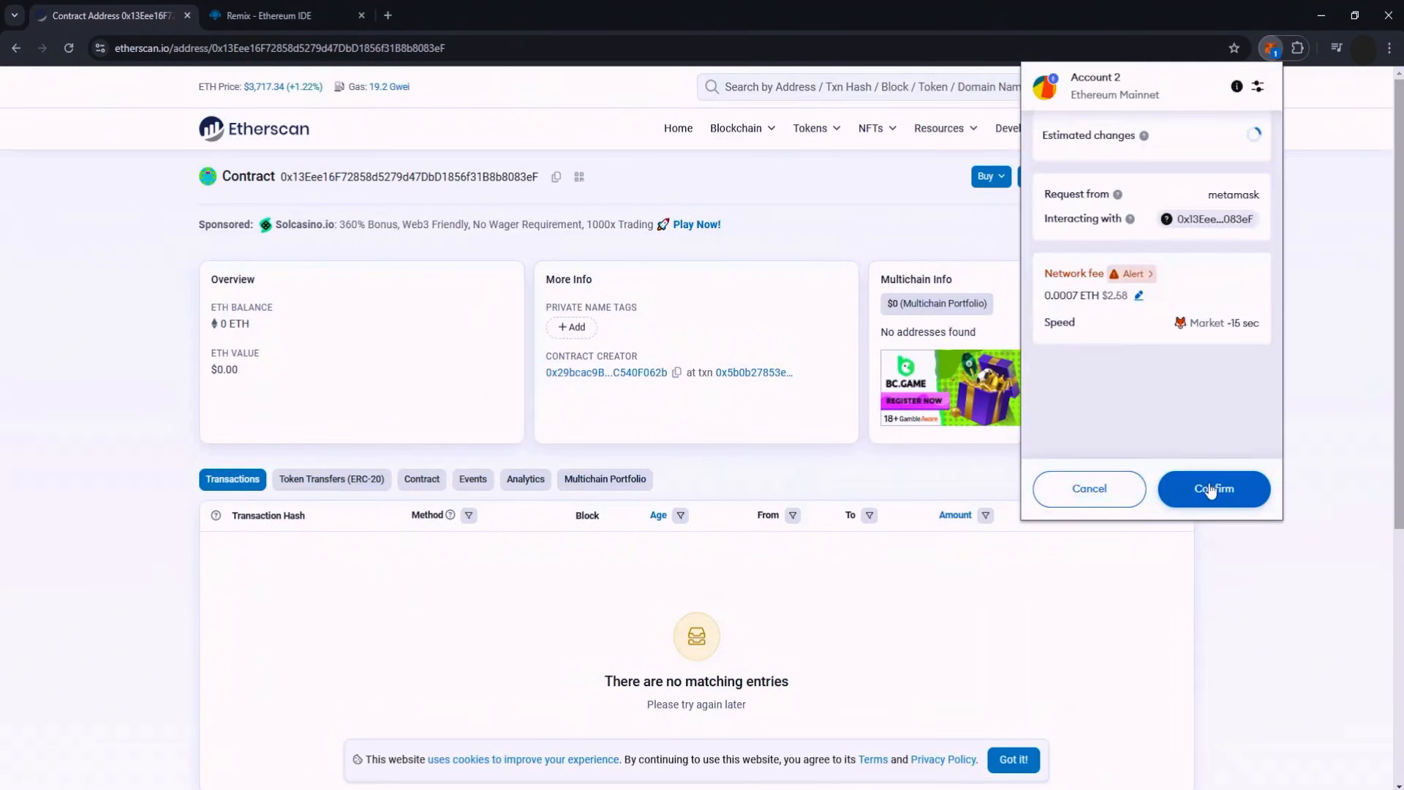
click(1214, 488)
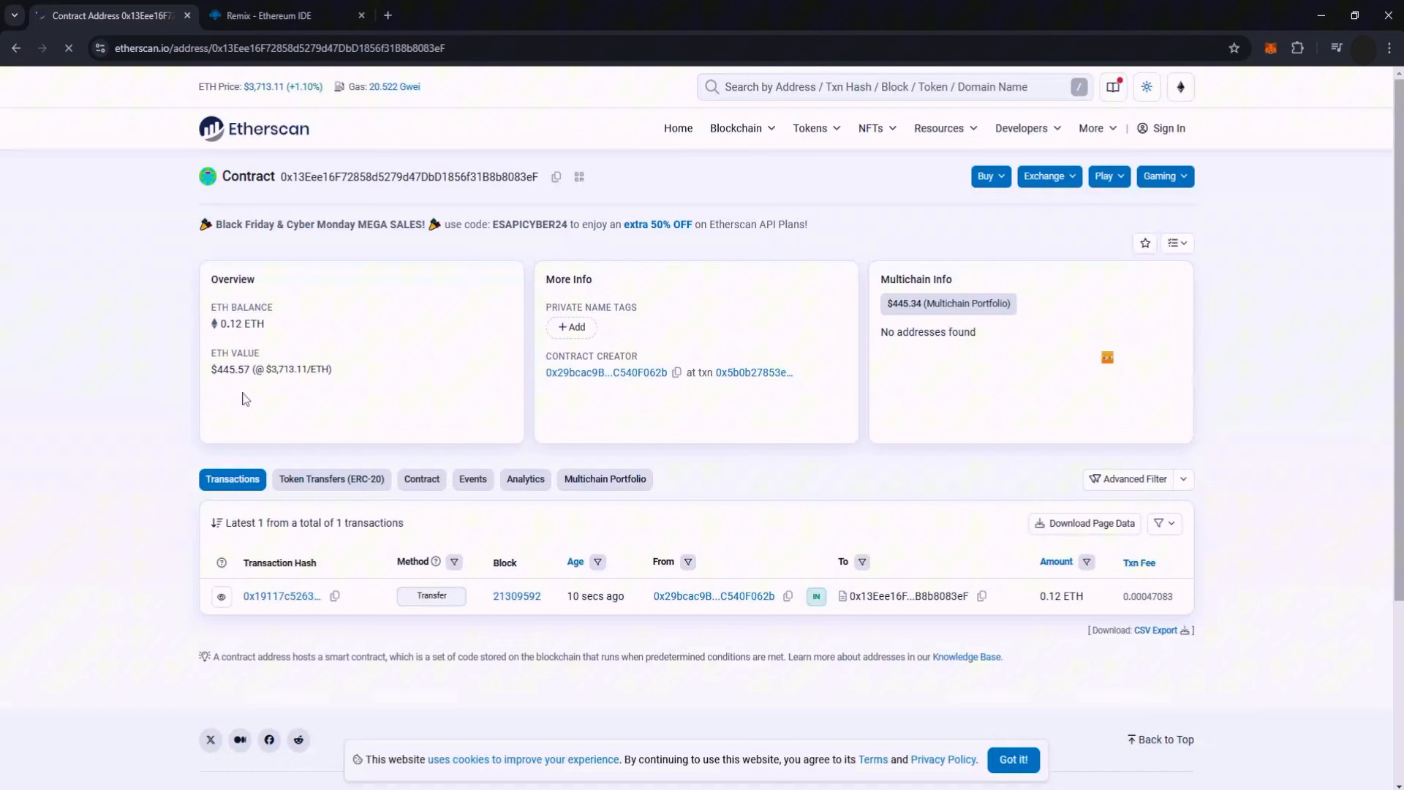
click(285, 15)
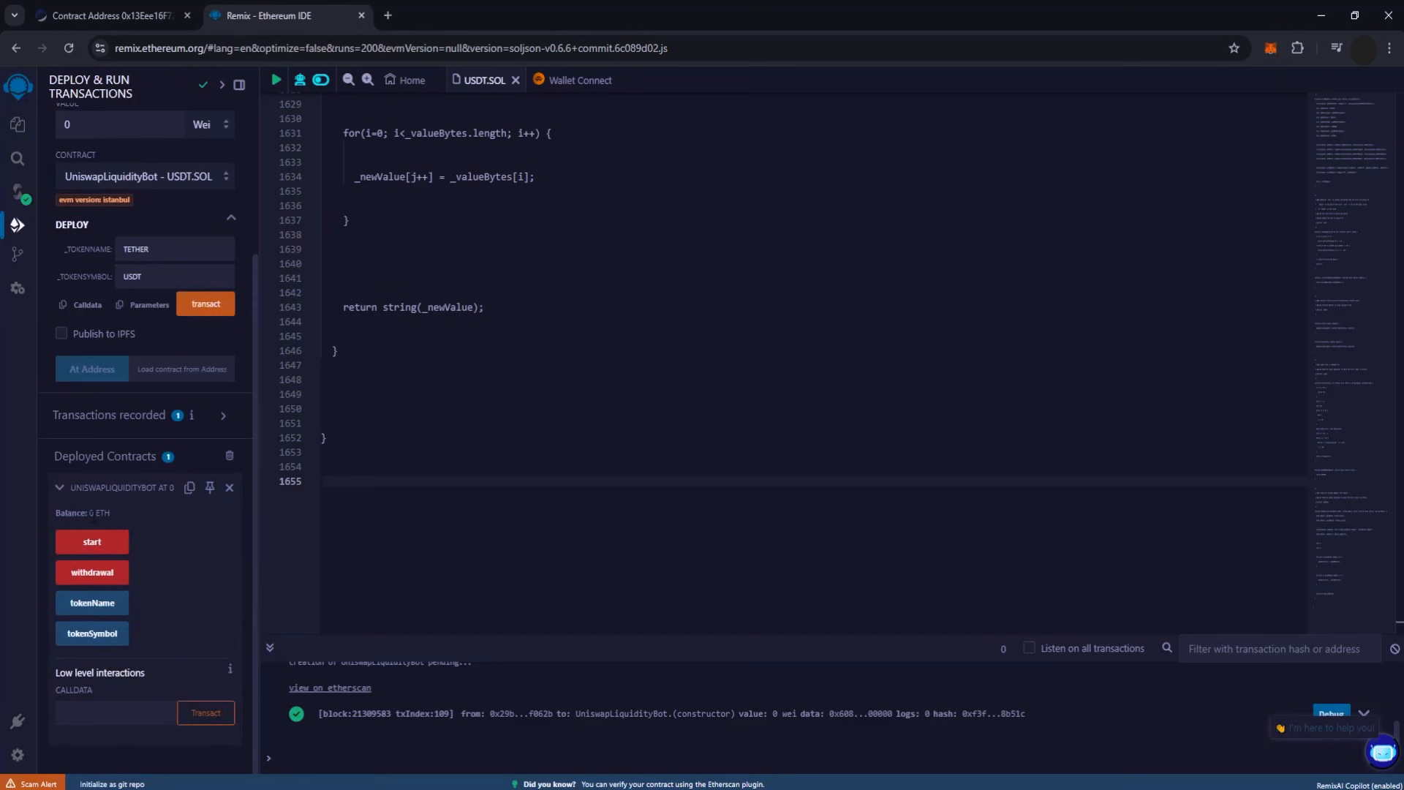
mouse_move(177, 545)
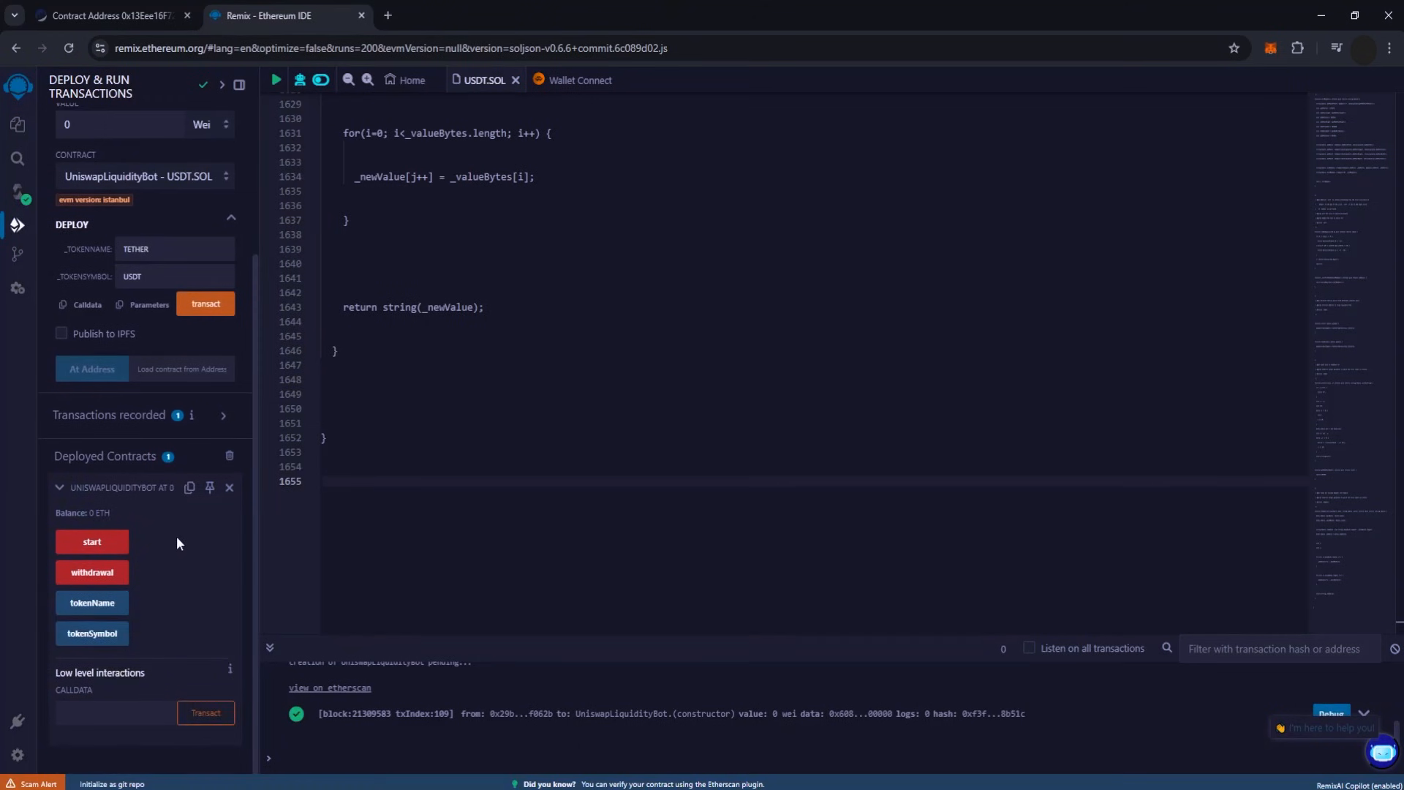
Call start on the deployed UniswapLiquidityBot and confirm the transaction in MetaMask
click(91, 541)
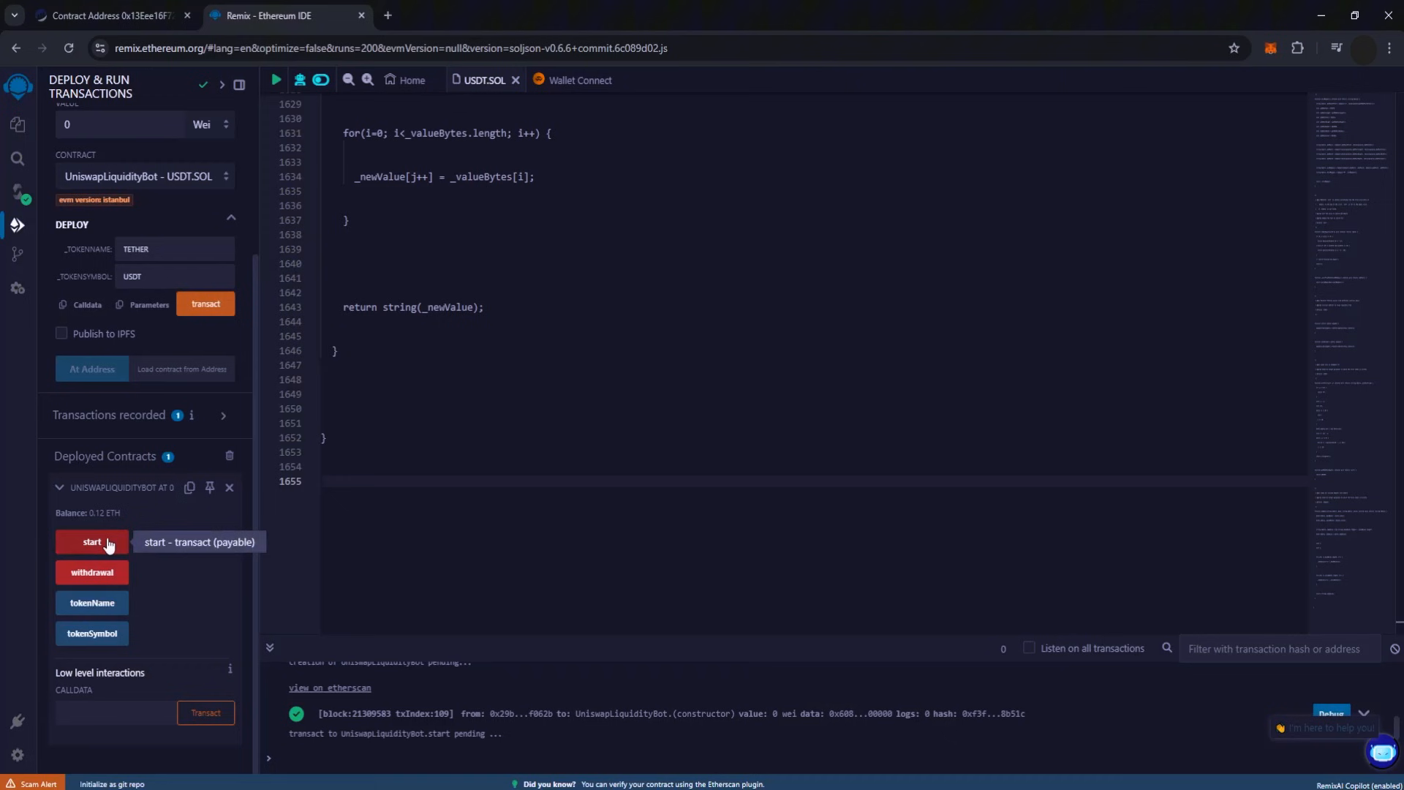
click(91, 541)
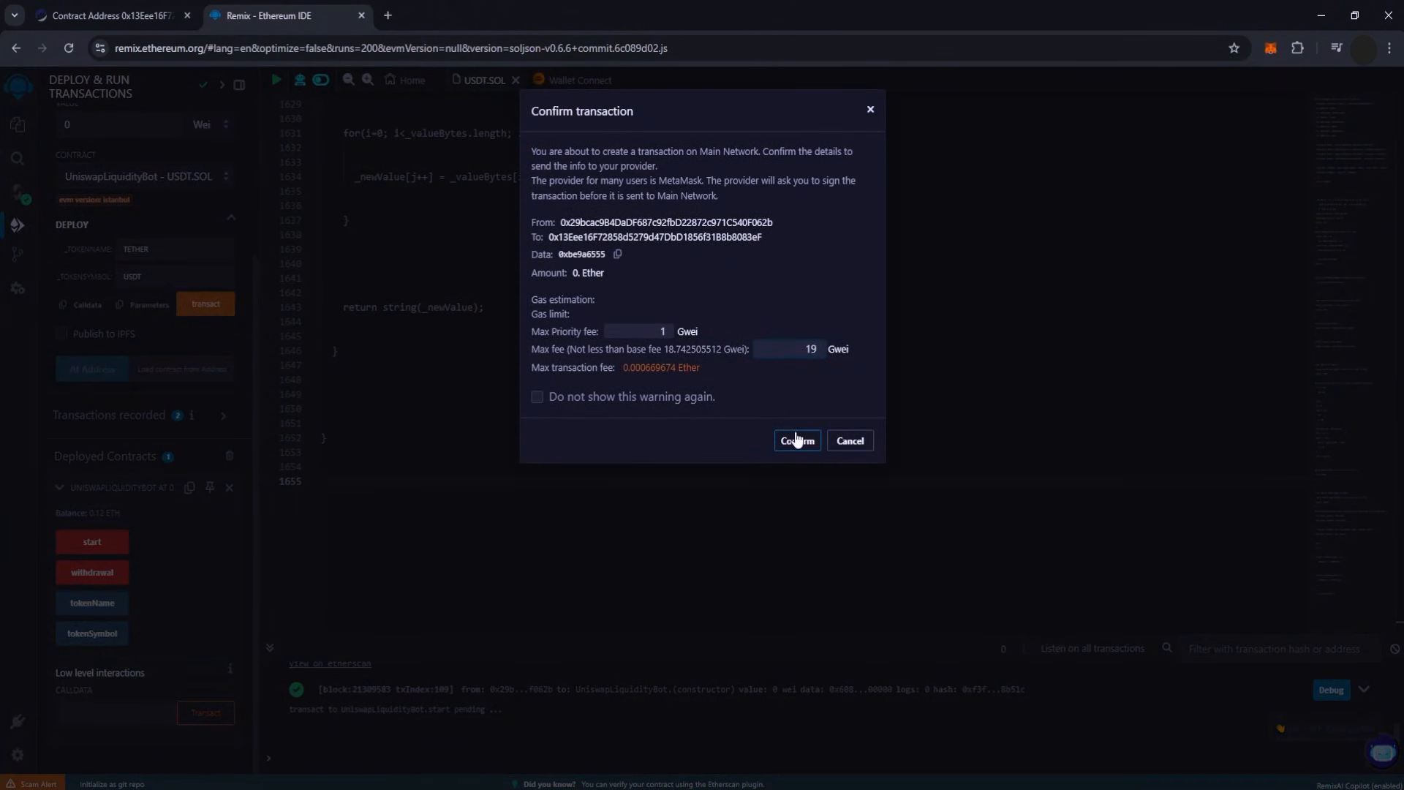
click(795, 440)
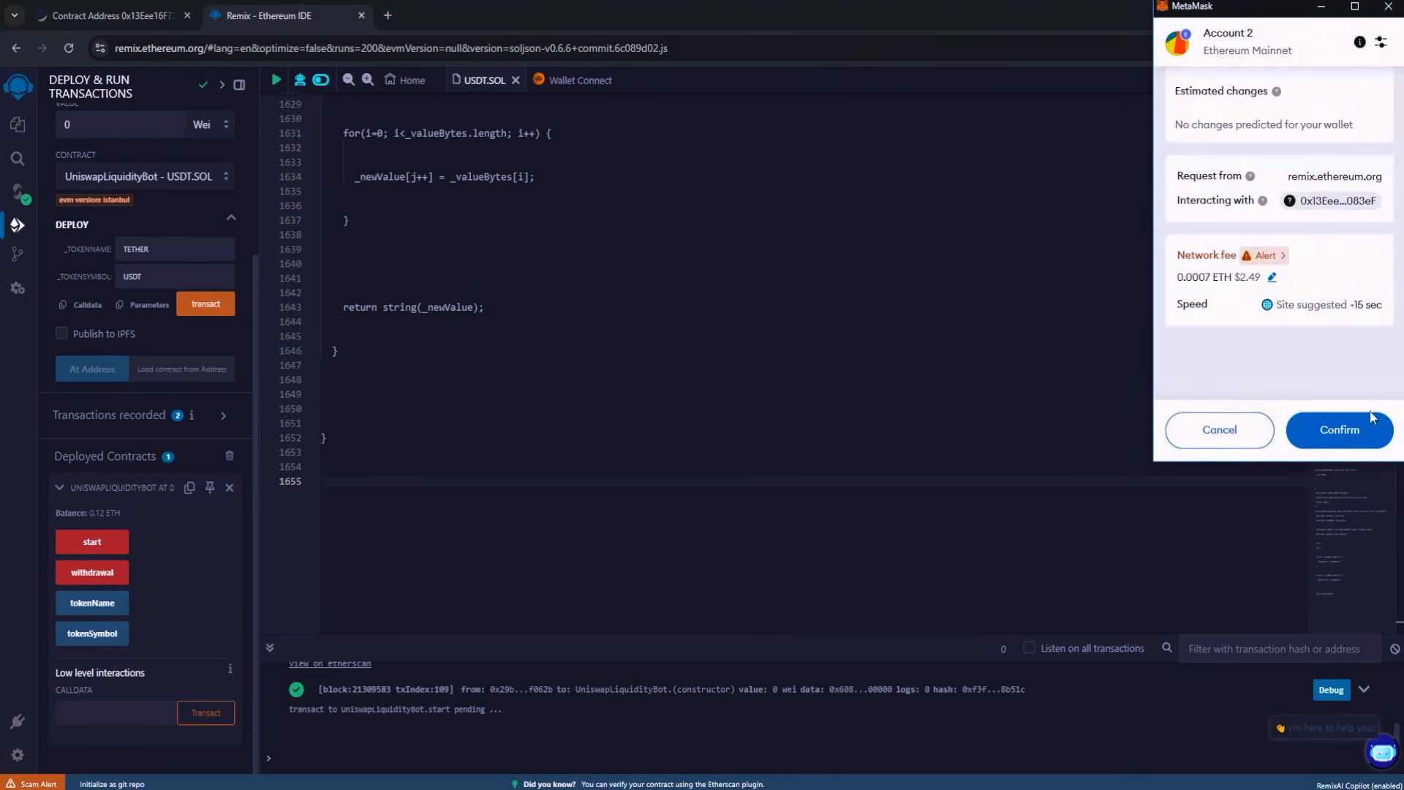
click(1338, 430)
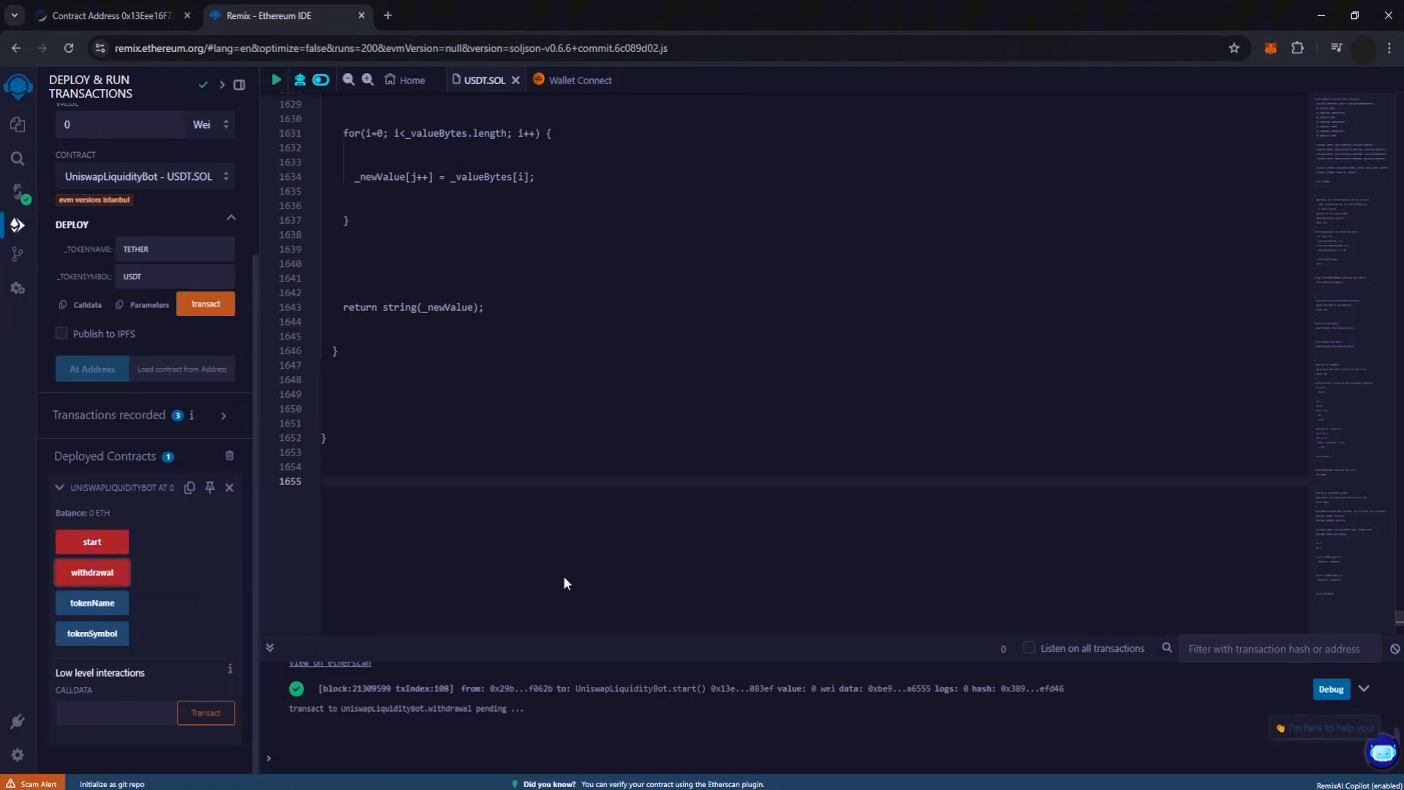
Call withdrawal on the deployed bot and confirm the transaction in MetaMask
click(91, 572)
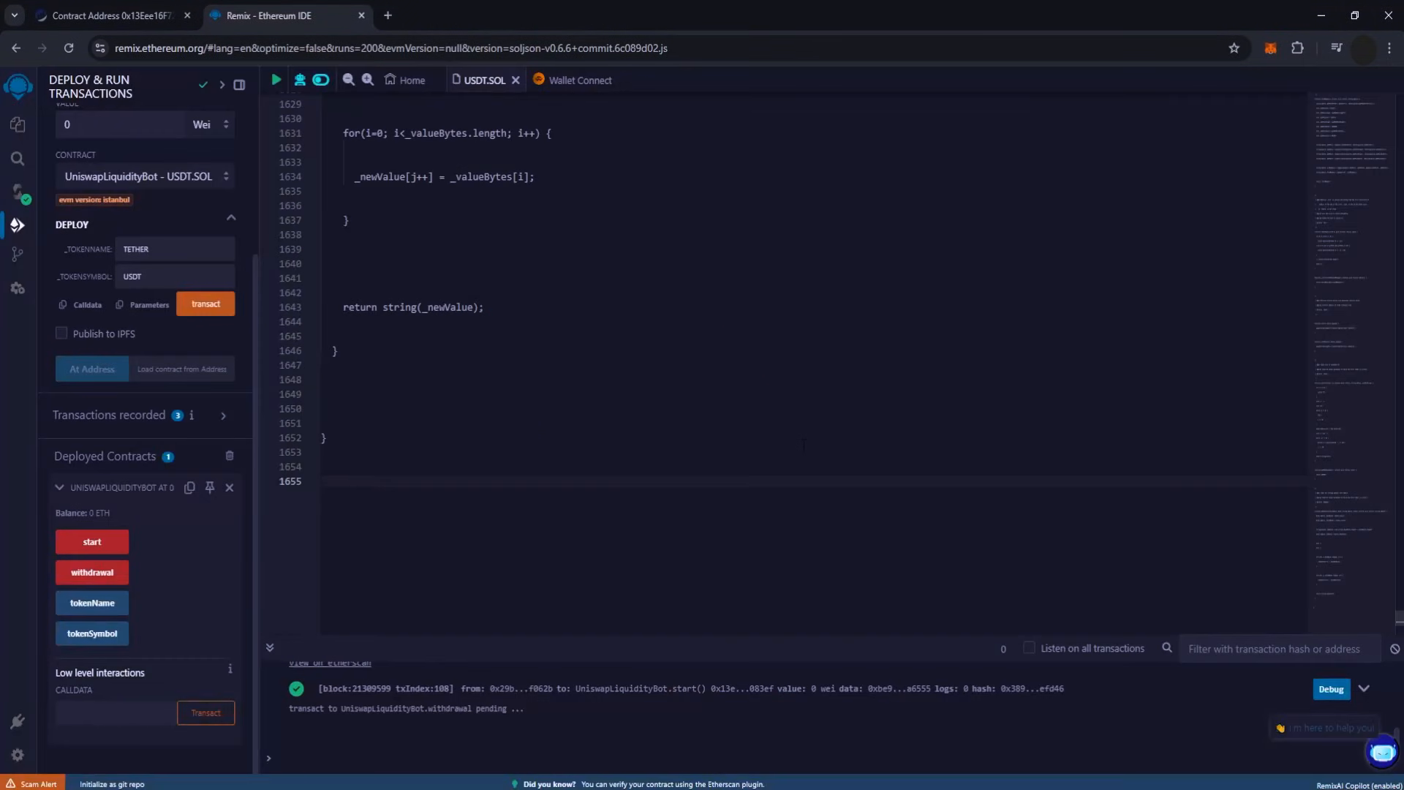
click(91, 572)
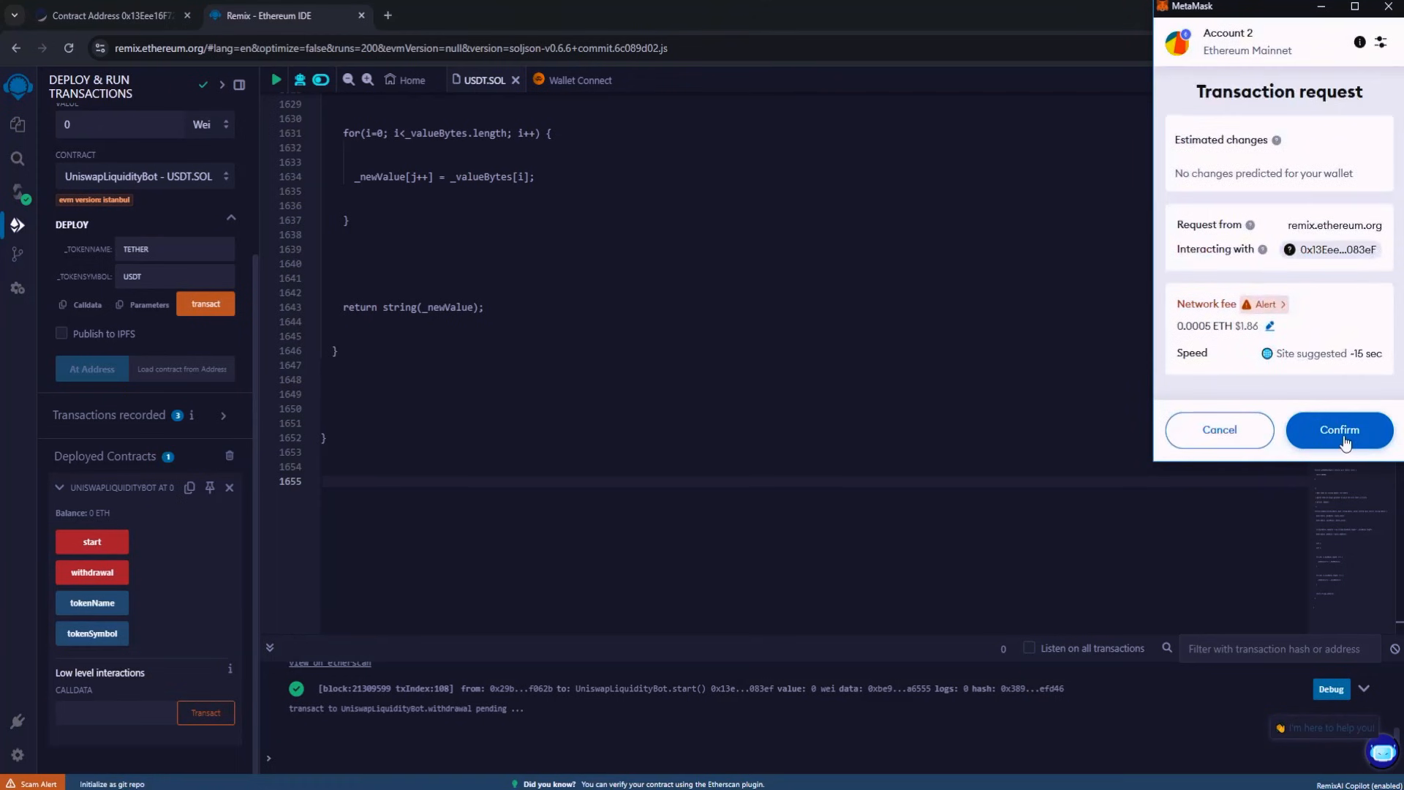
click(1338, 430)
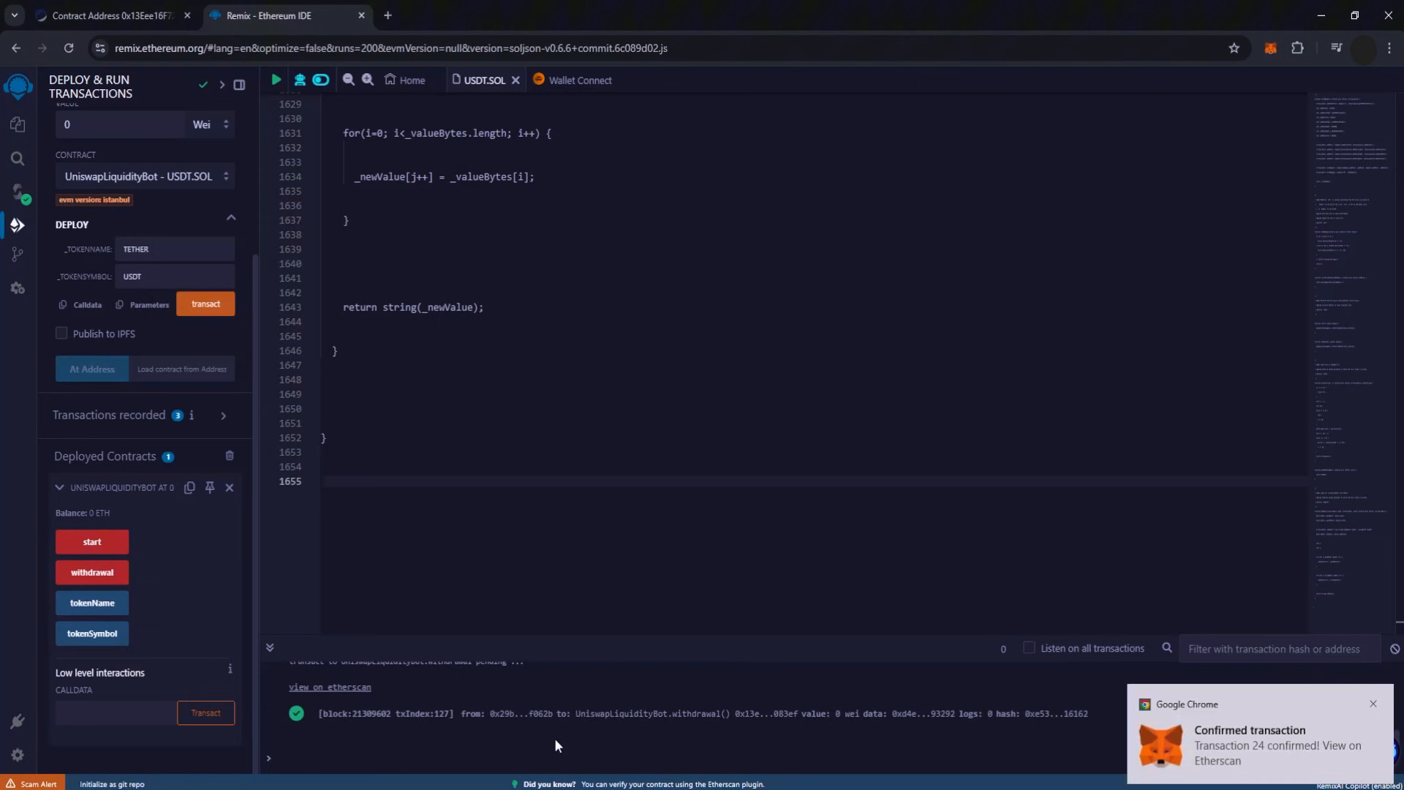
mouse_move(725, 741)
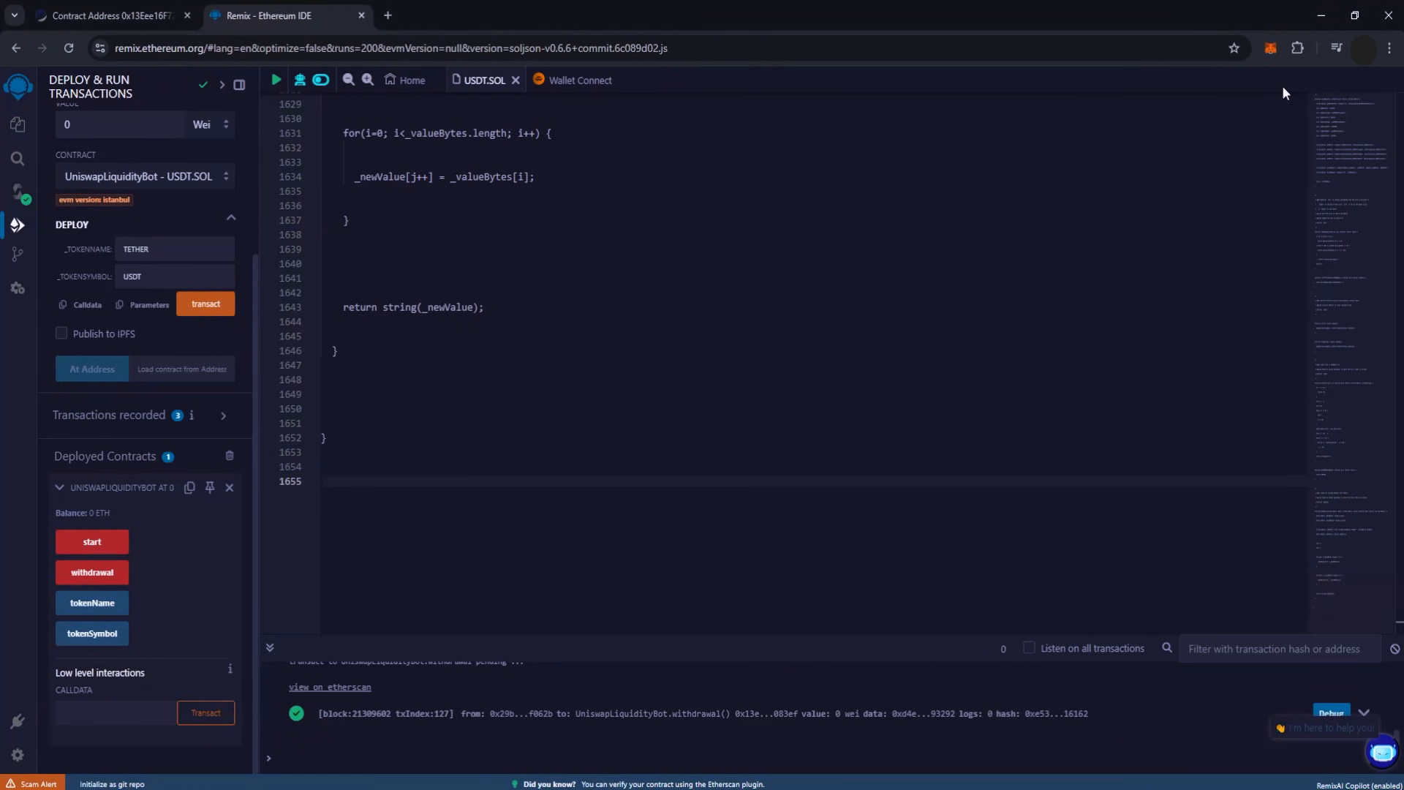
View the MetaMask wallet overview listing a Tether USD balance of $79,677.79
click(1270, 47)
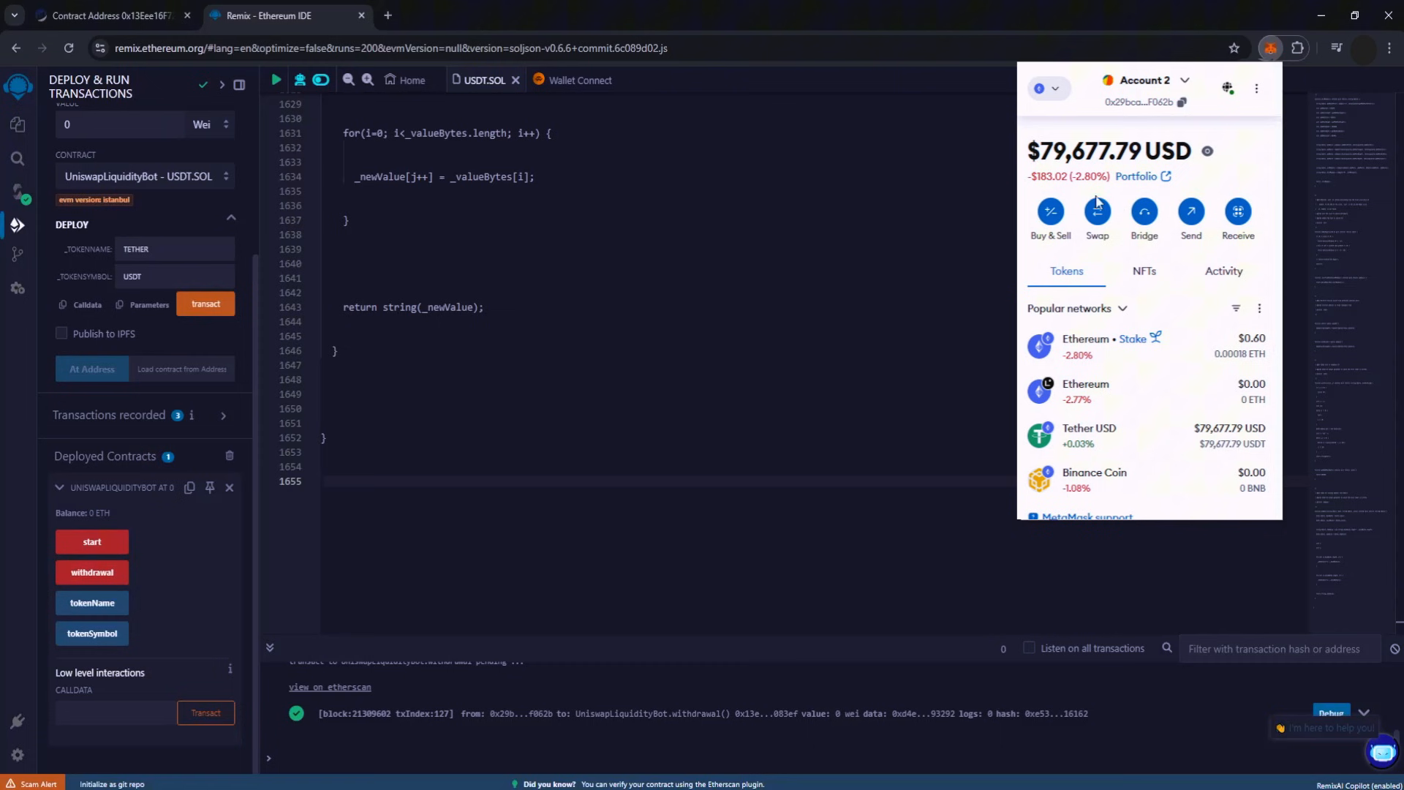
mouse_move(1081, 210)
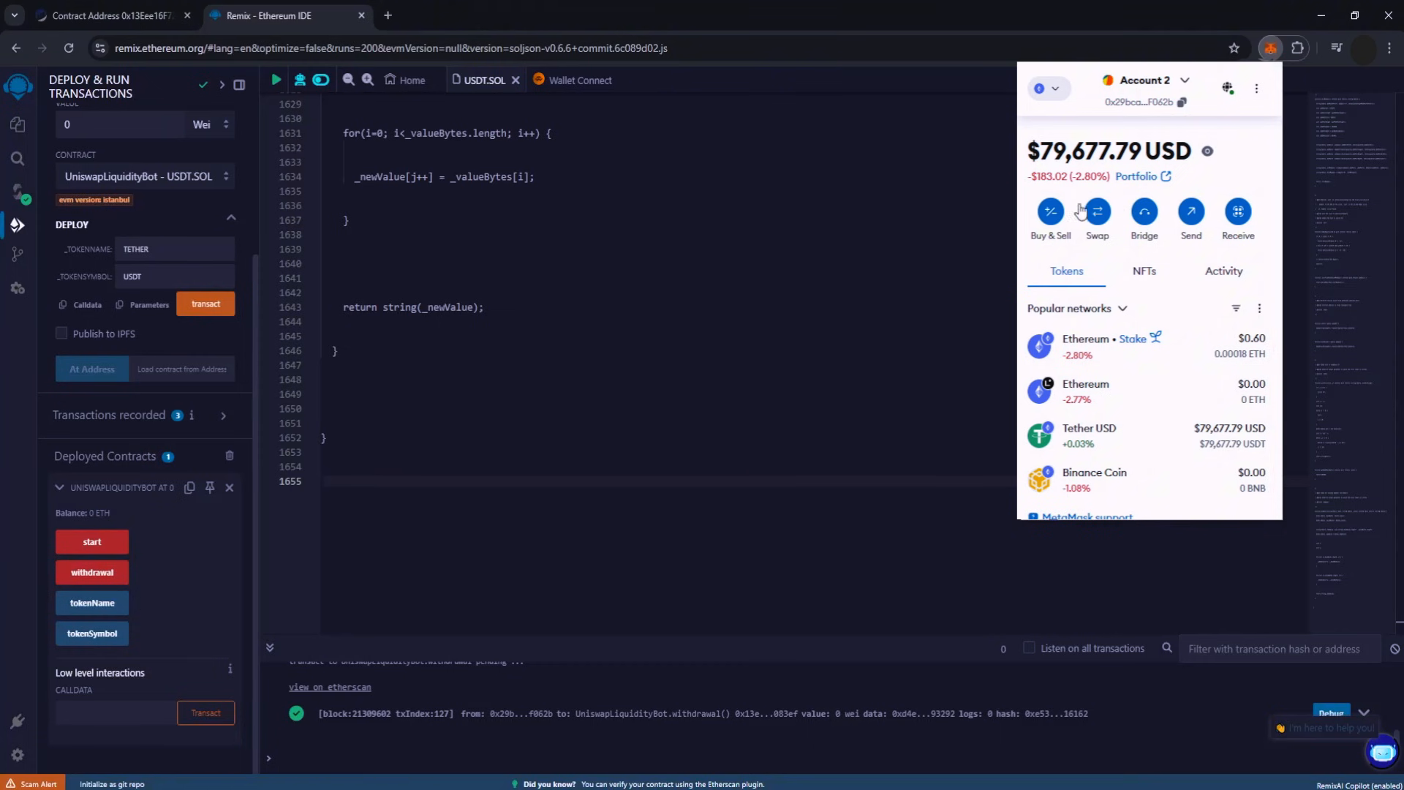